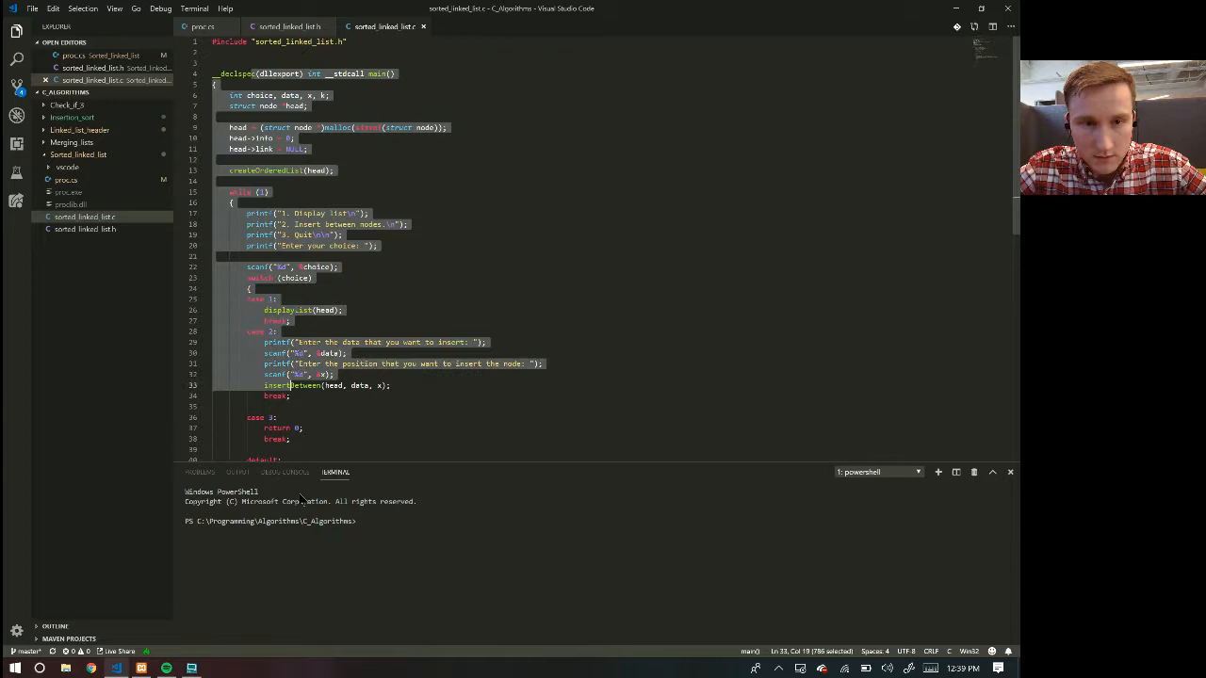
Step: Scroll through sorted_linked_list.c to review the node insertion code
scroll("down", 3)
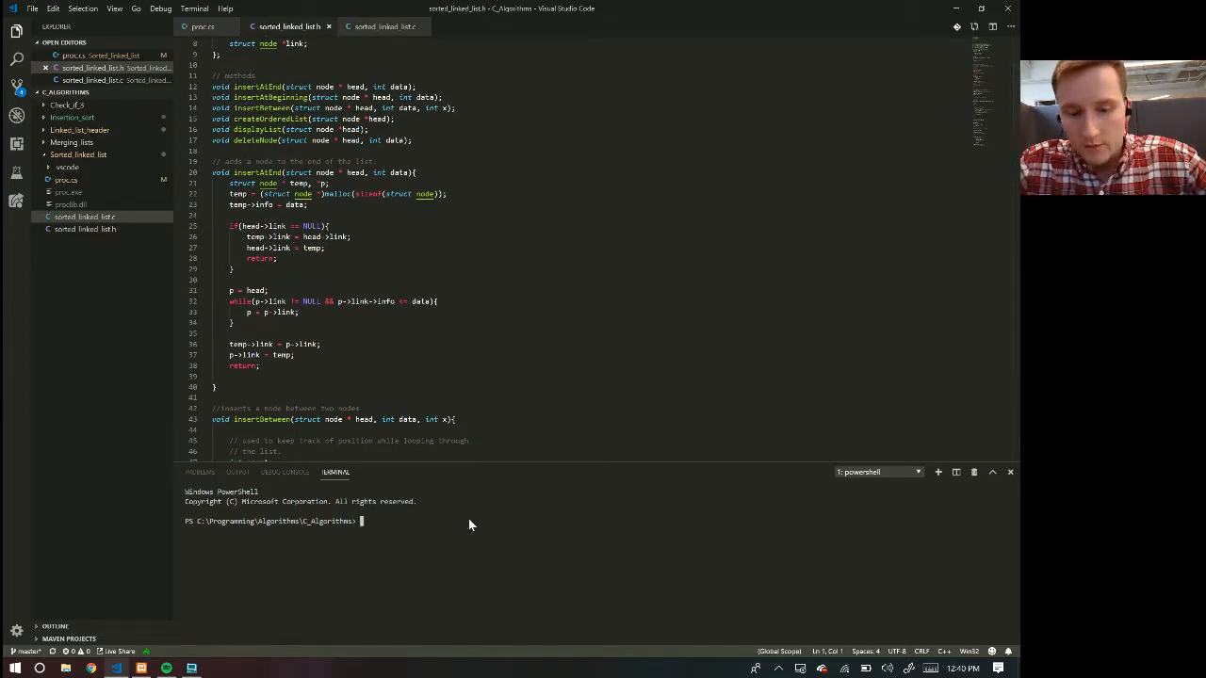
Step: List files, enter Sorted_linked_list, run proc.exe, and abort its node-count prompt with Ctrl+Z
type("ls")
type("cd .\\Sorted_linked_list\\")
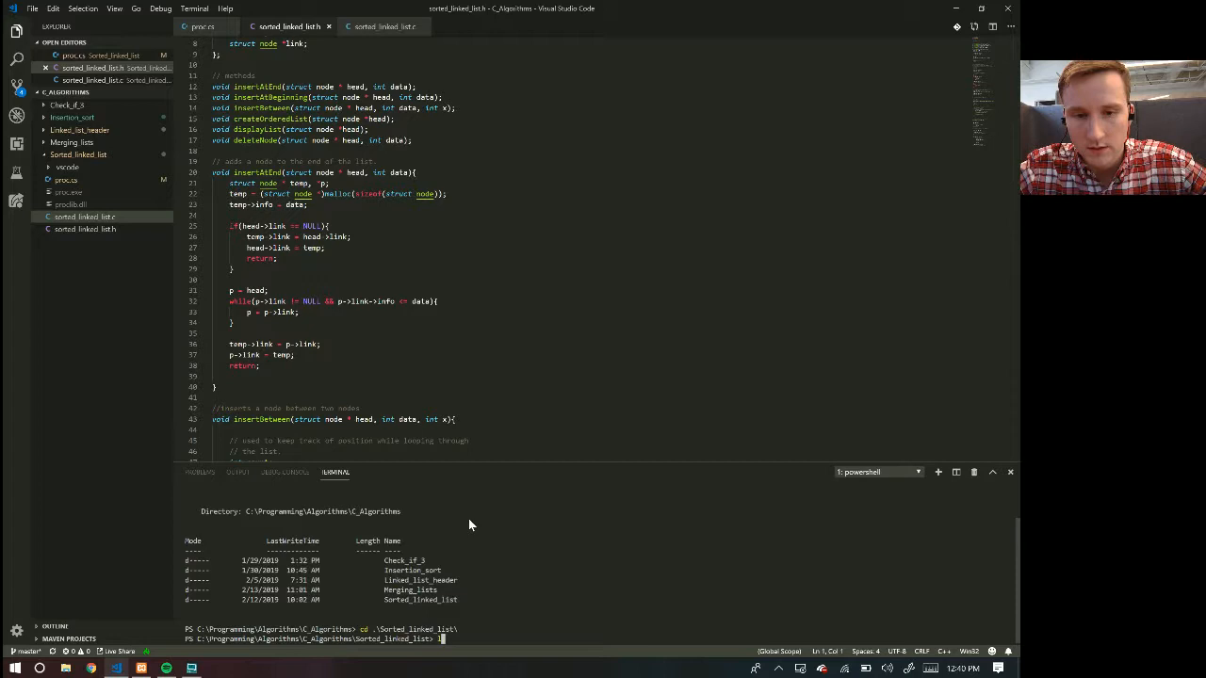
type("pr")
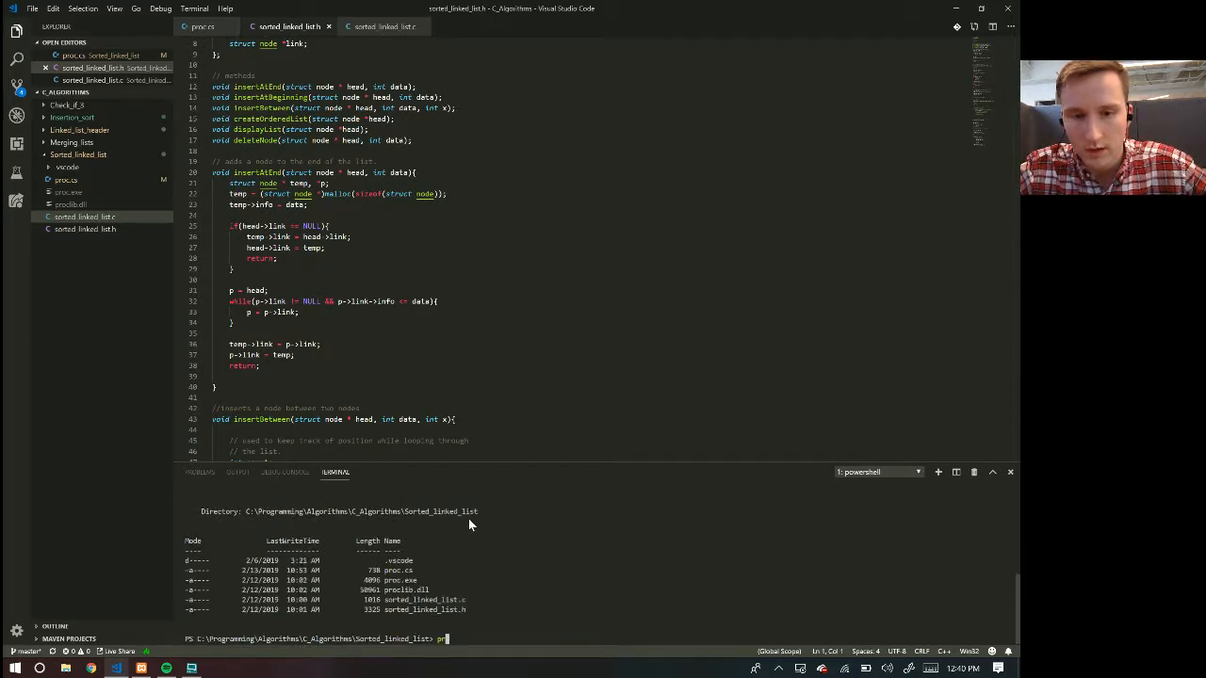
type(".\\proc.exe")
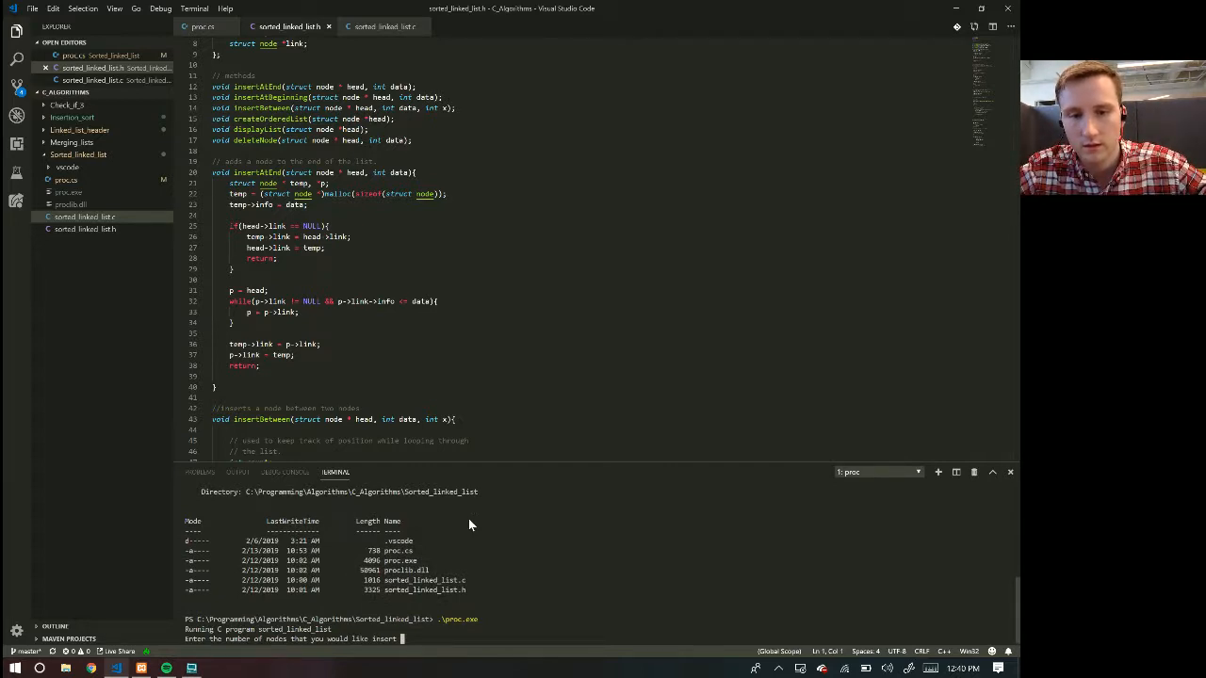
type("2")
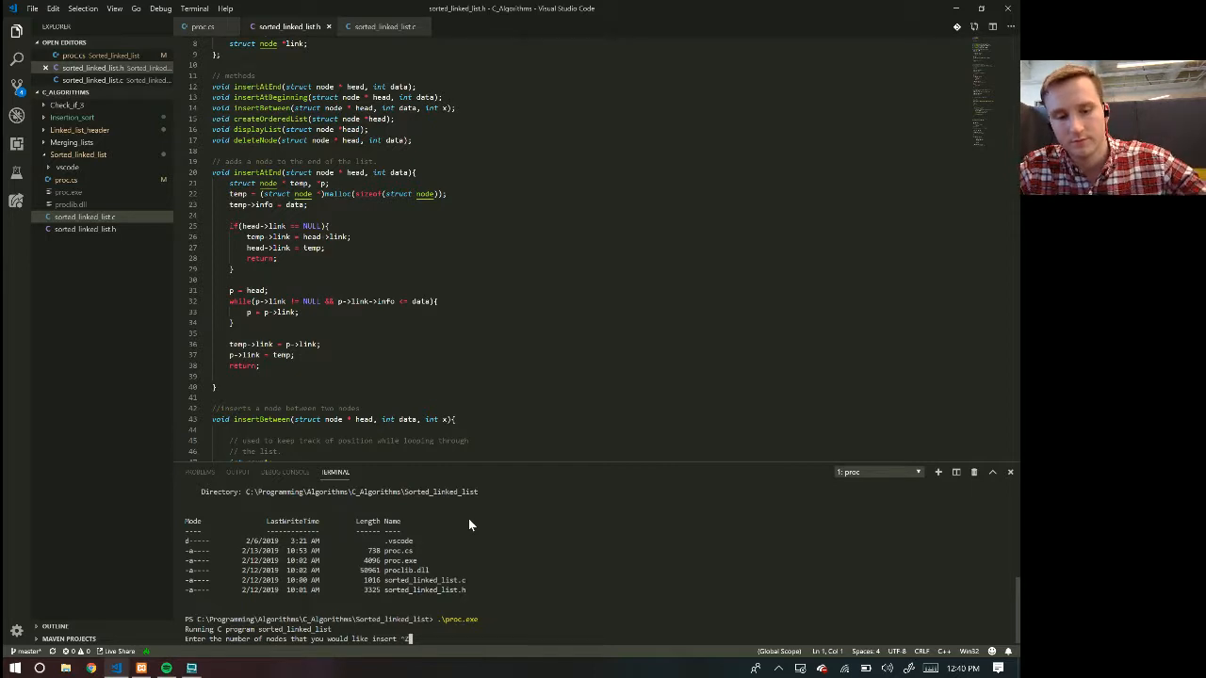
key("ctrl+z")
type("g++ .\\sorted_linked_list.c")
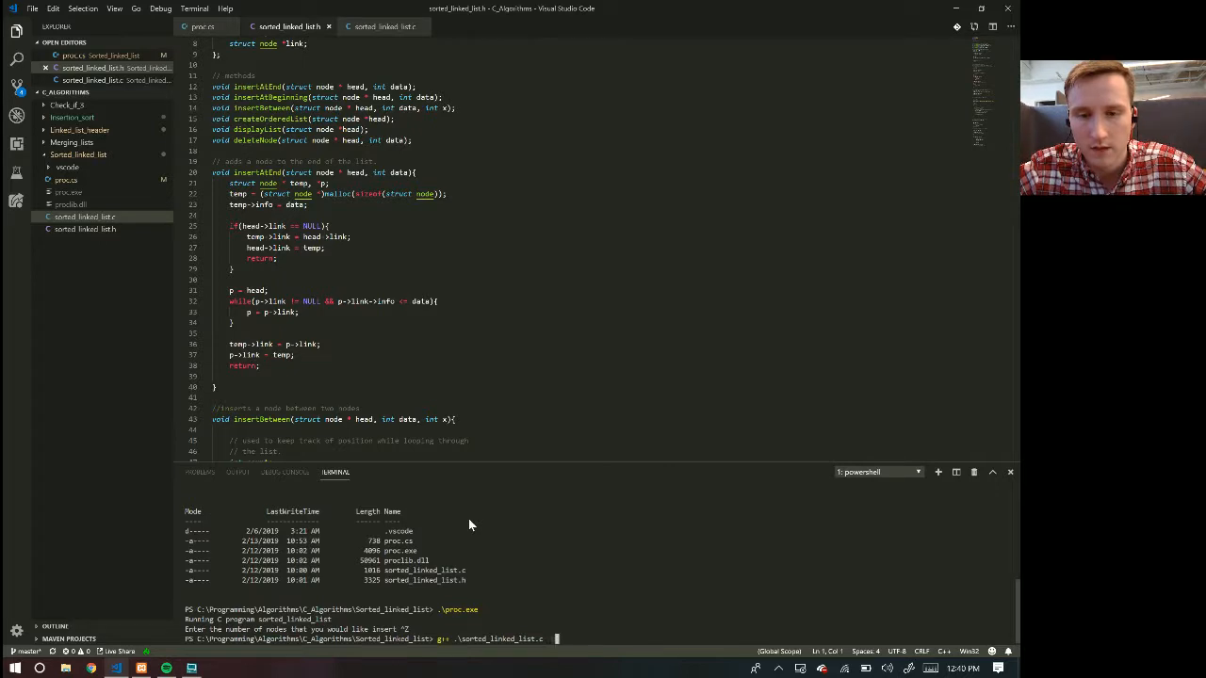
type("proc")
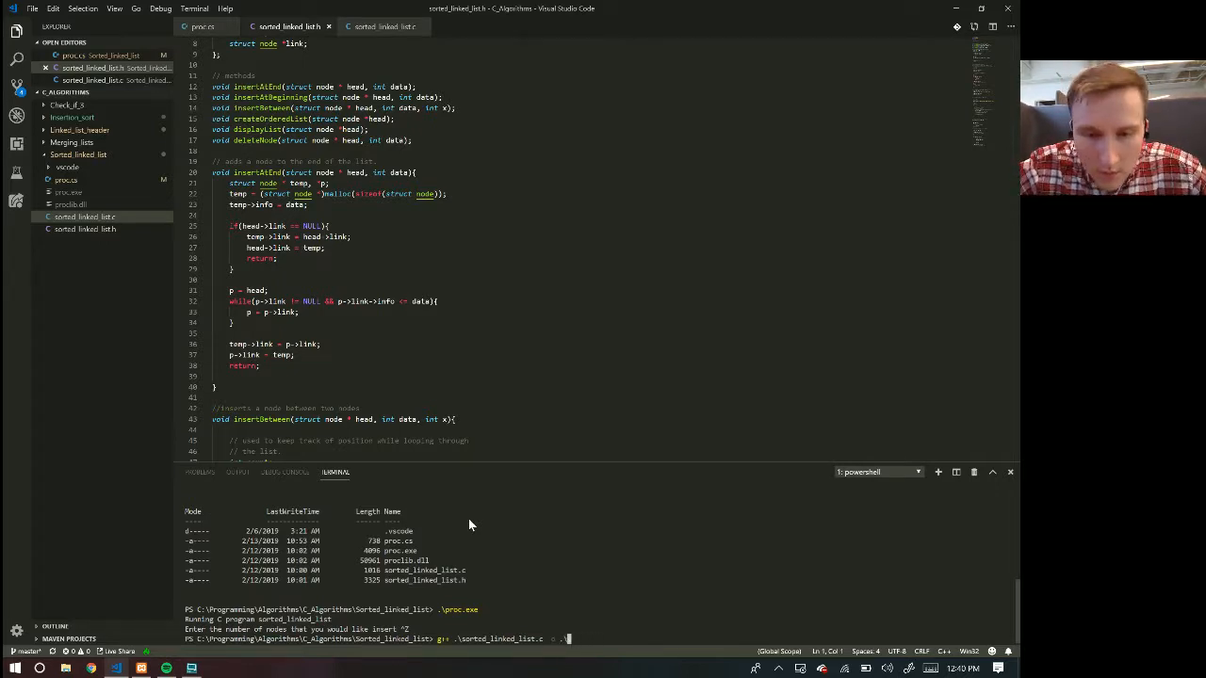
type("proc")
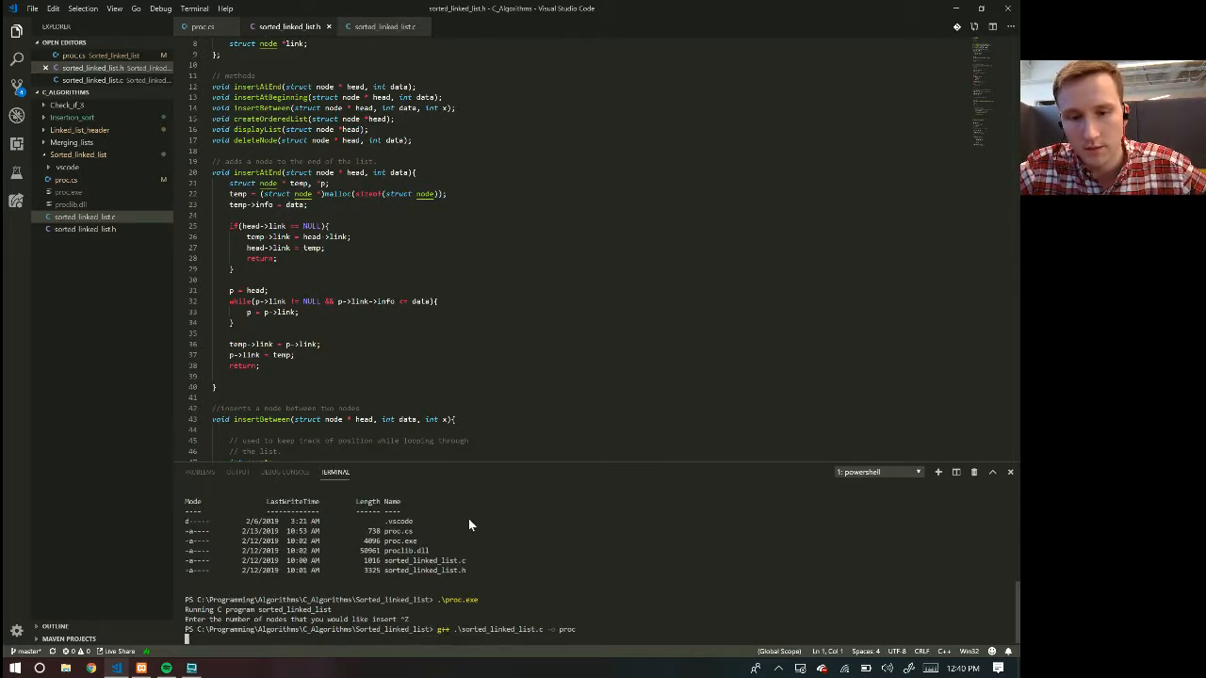
type("proc")
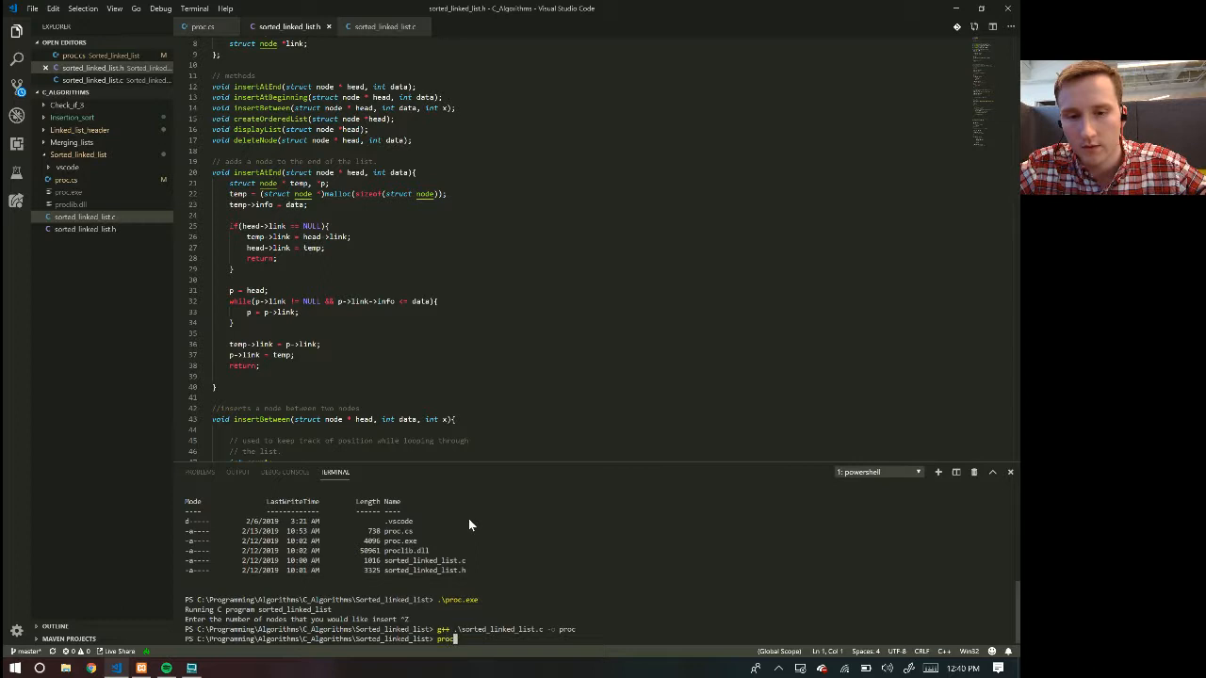
type(".\\proc.exe")
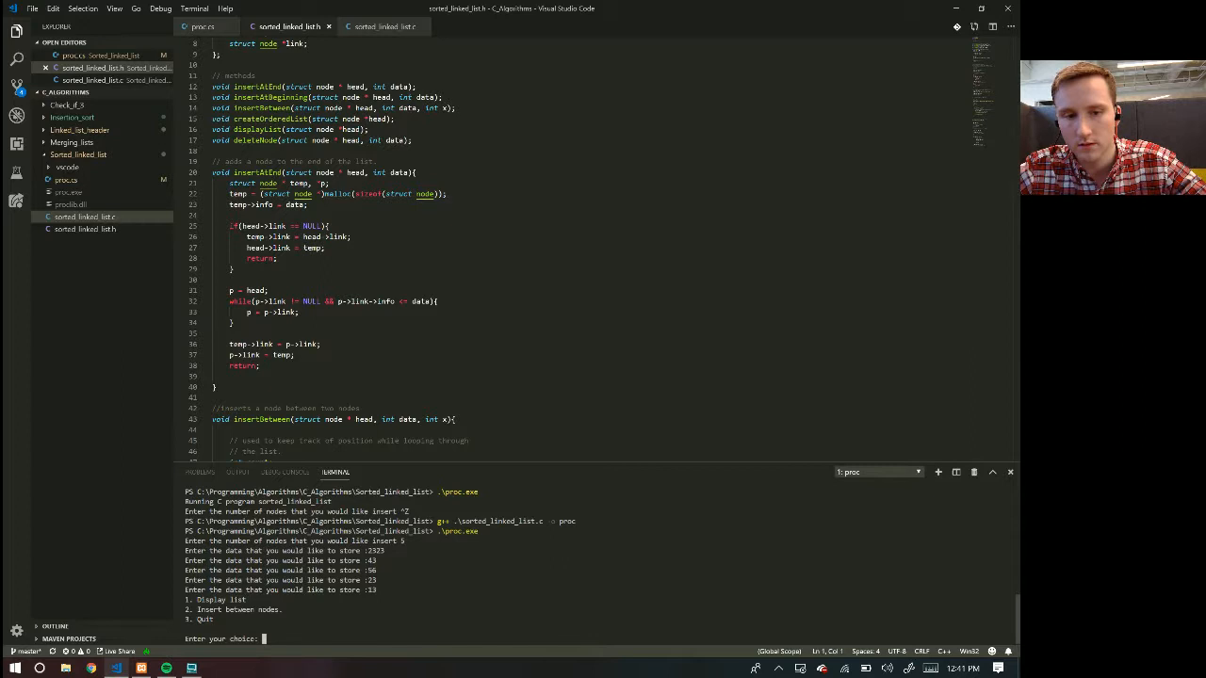
type("1")
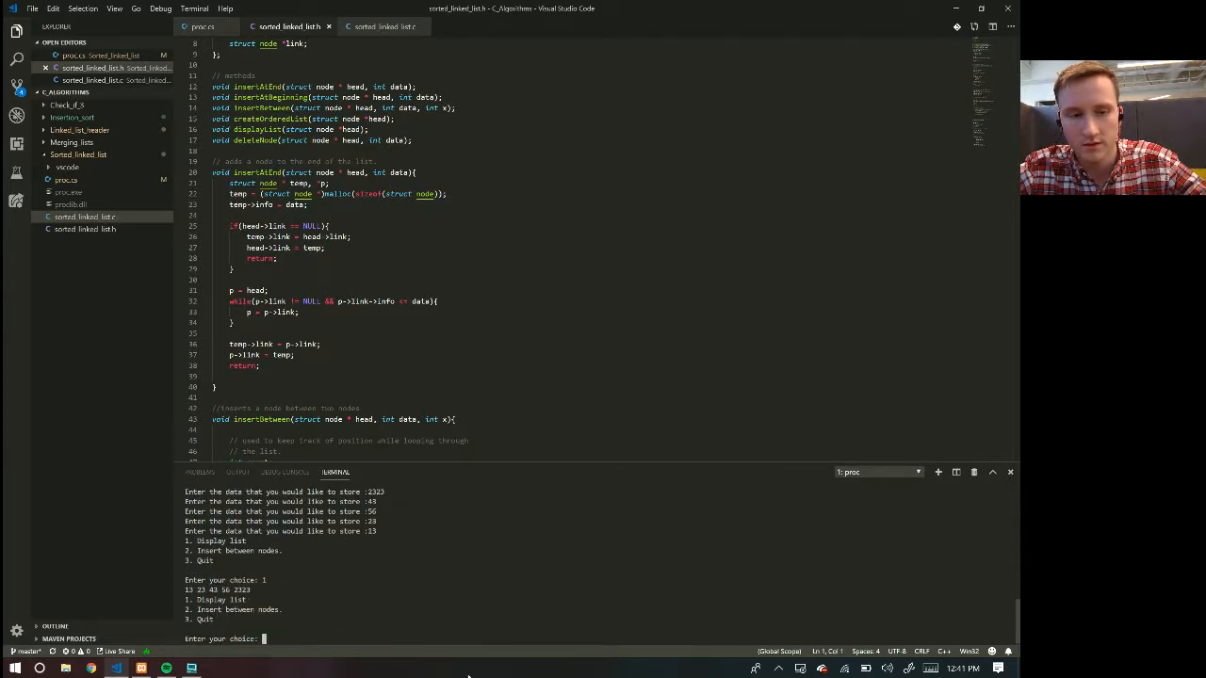
mouse_move(210, 600)
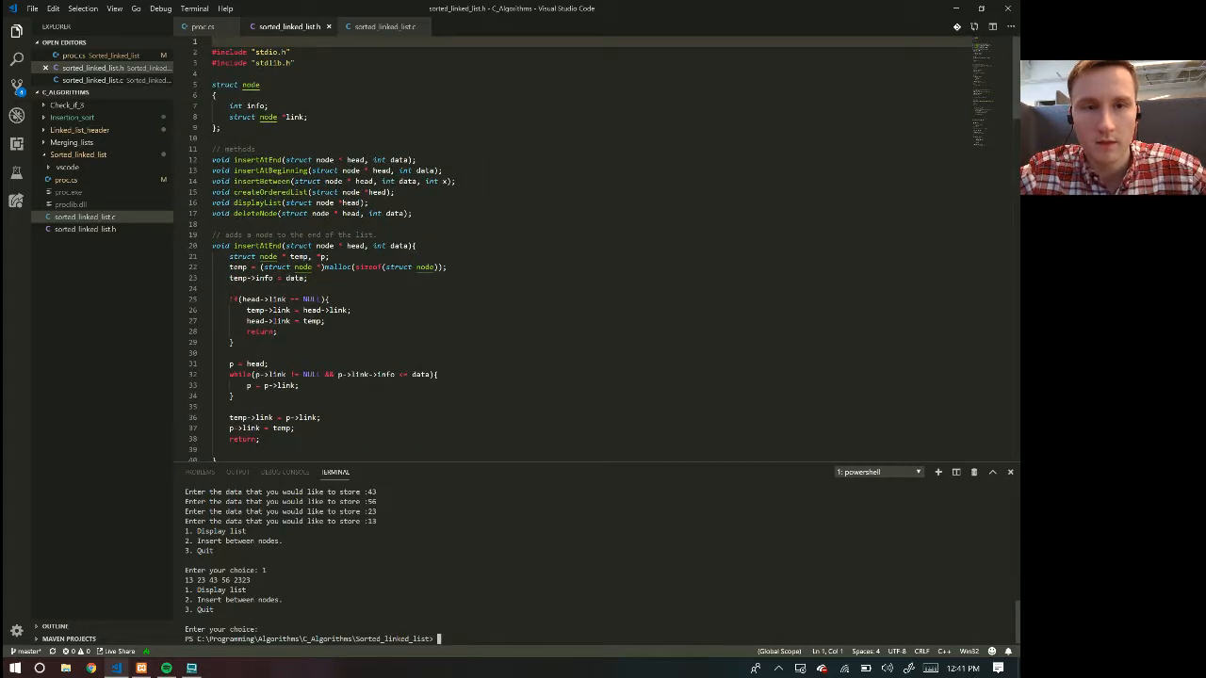
Step: Highlight int and __stdcall in main's declaration in sorted_linked_list.c, then view proc.cs
left_click(382, 25)
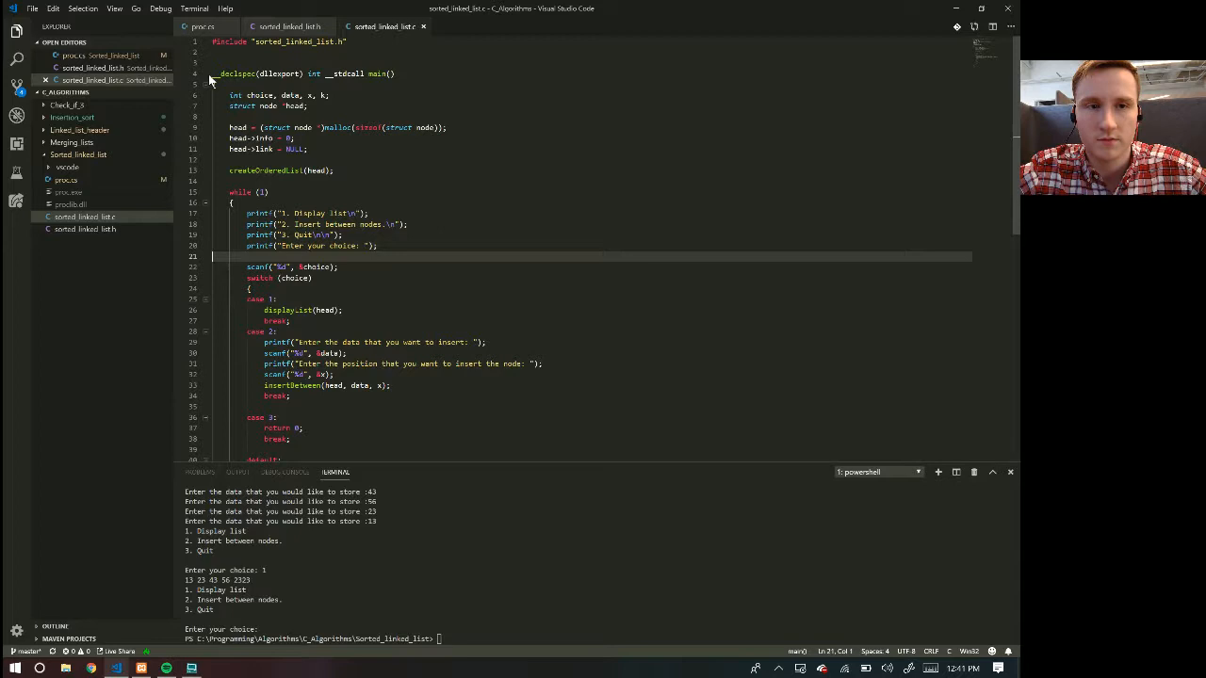
double_click(279, 73)
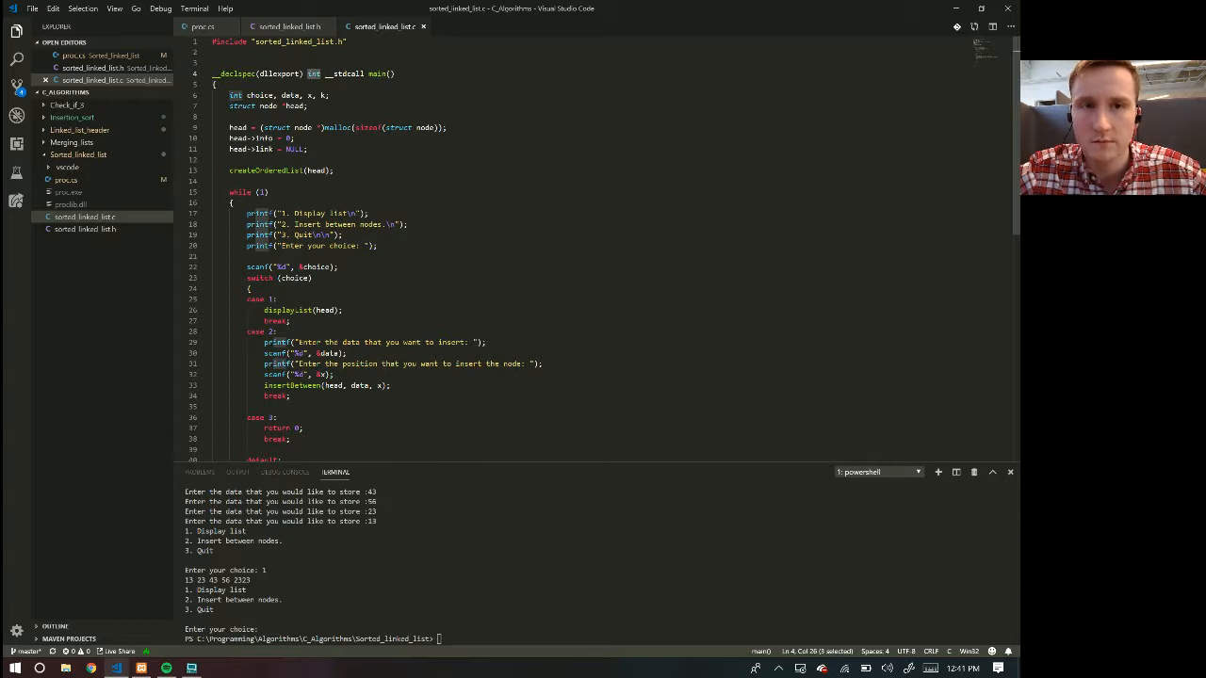
double_click(346, 73)
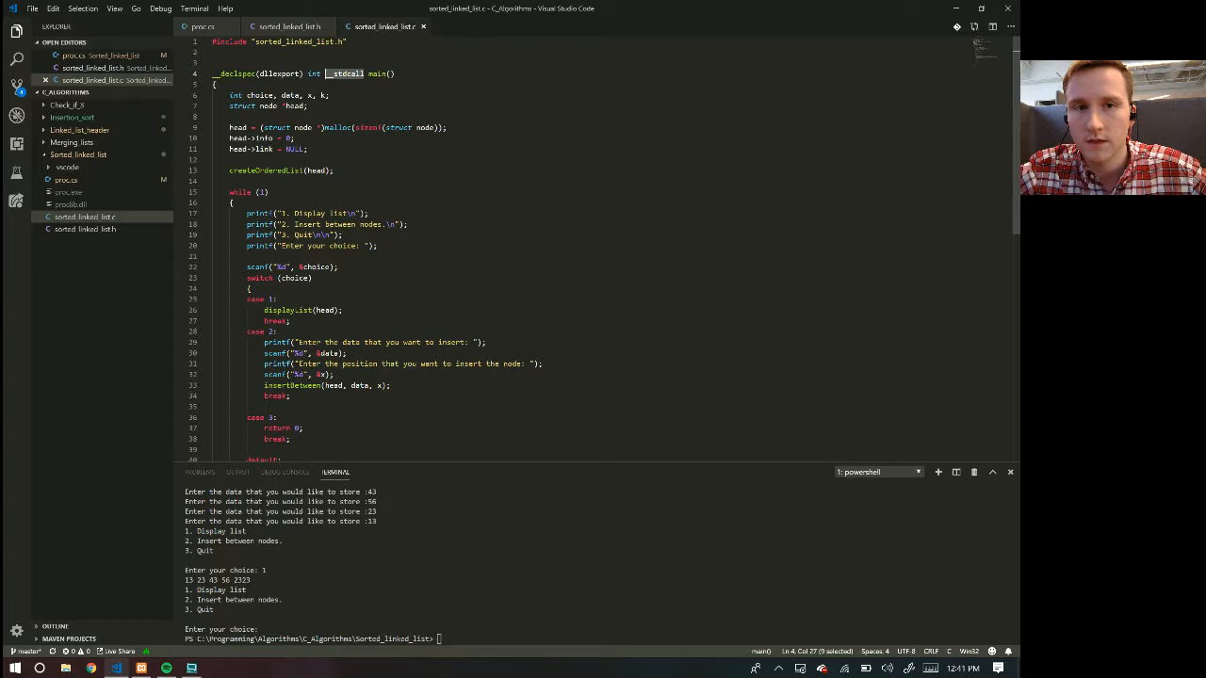
mouse_move(287, 26)
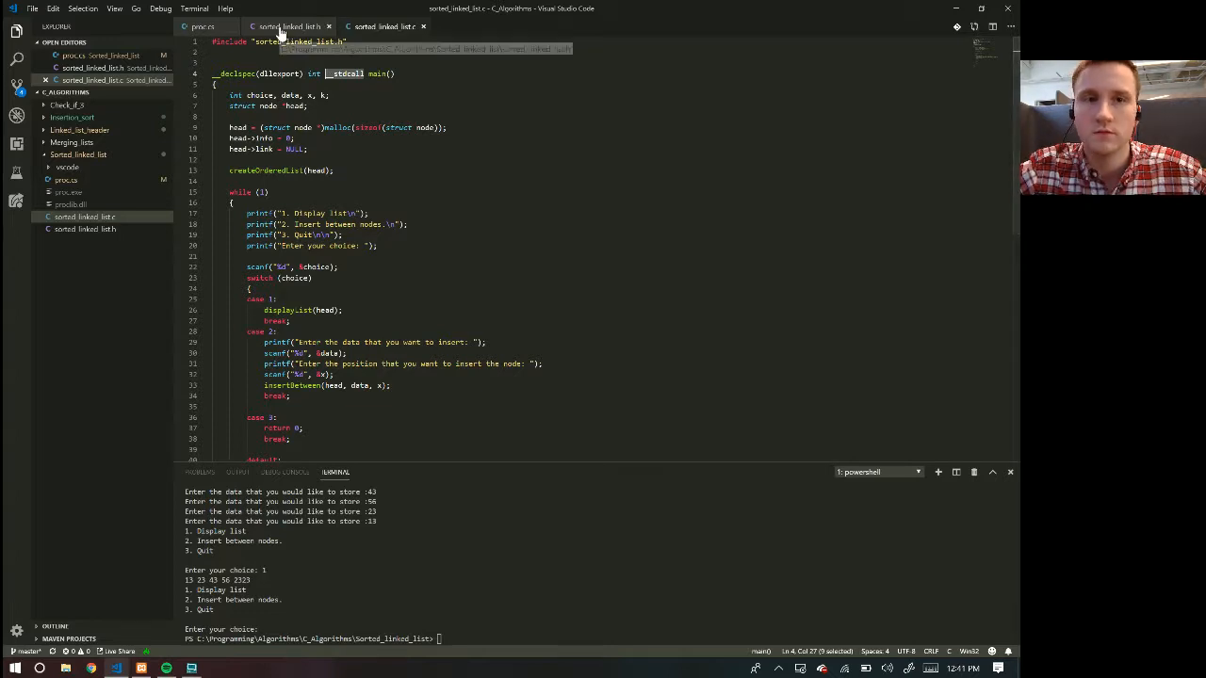
left_click(200, 26)
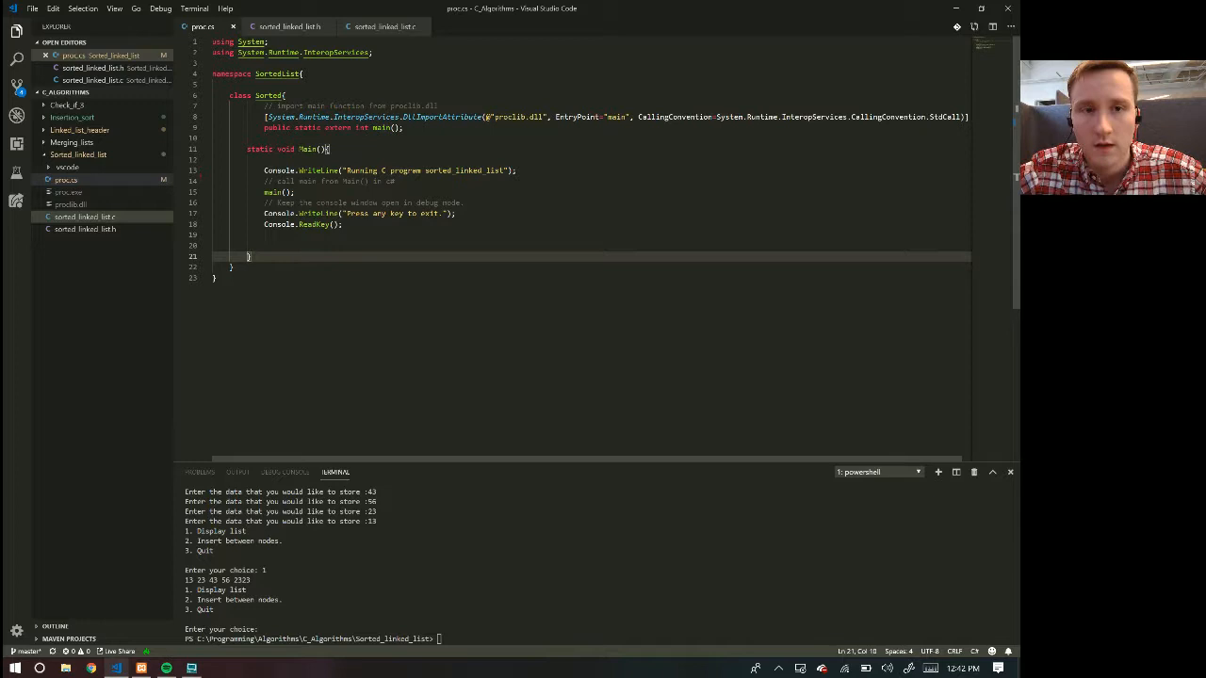
Step: Select a line of code in the proc.cs wrapper
left_click_drag(264, 116, 410, 117)
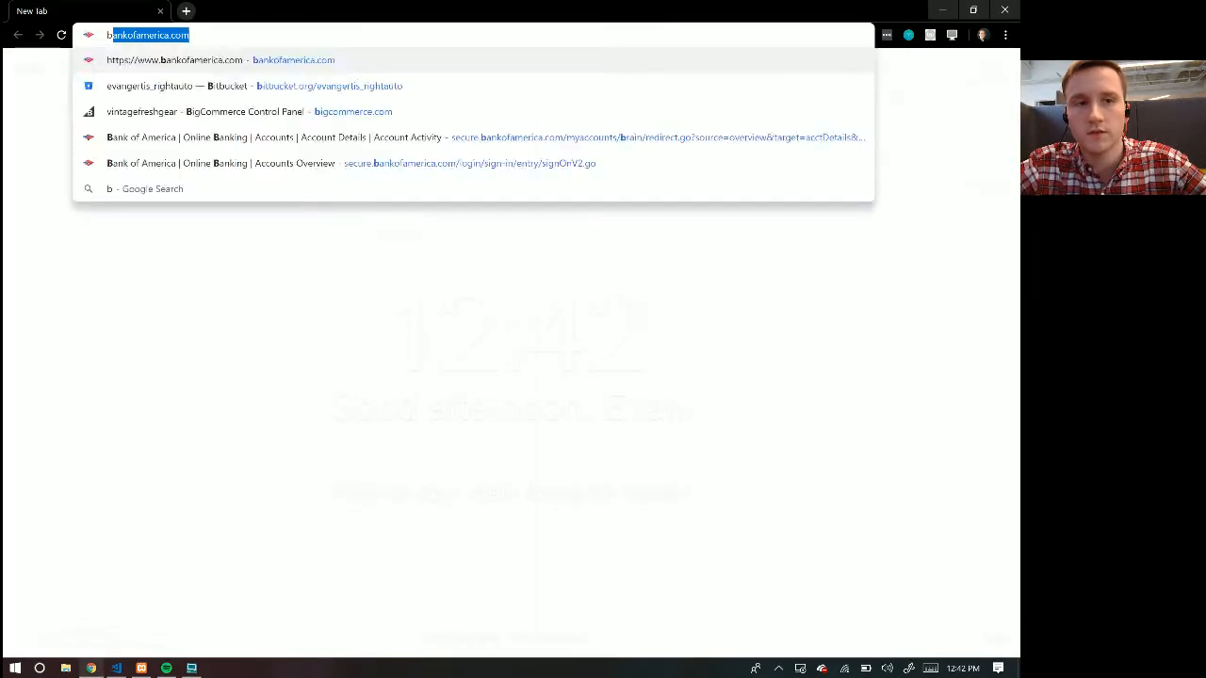
Step: Search Google for building a DLL from C code, skim Codementor, then open Stack Overflow
type("build lib fil")
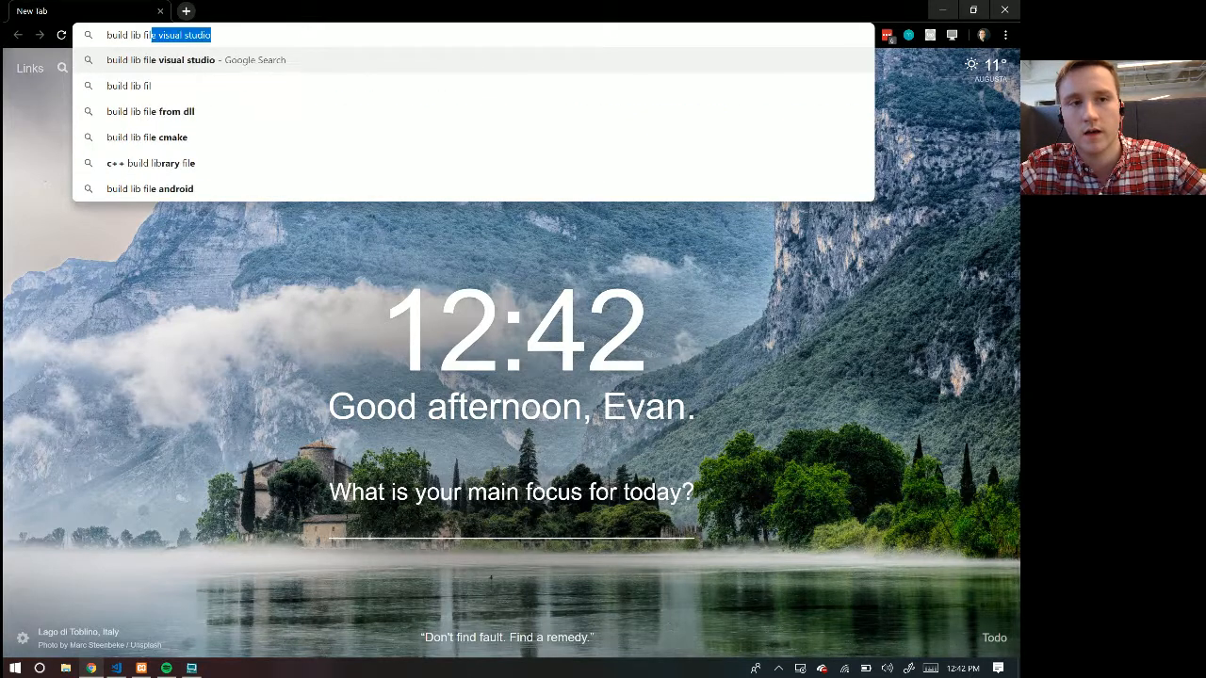
left_click(147, 136)
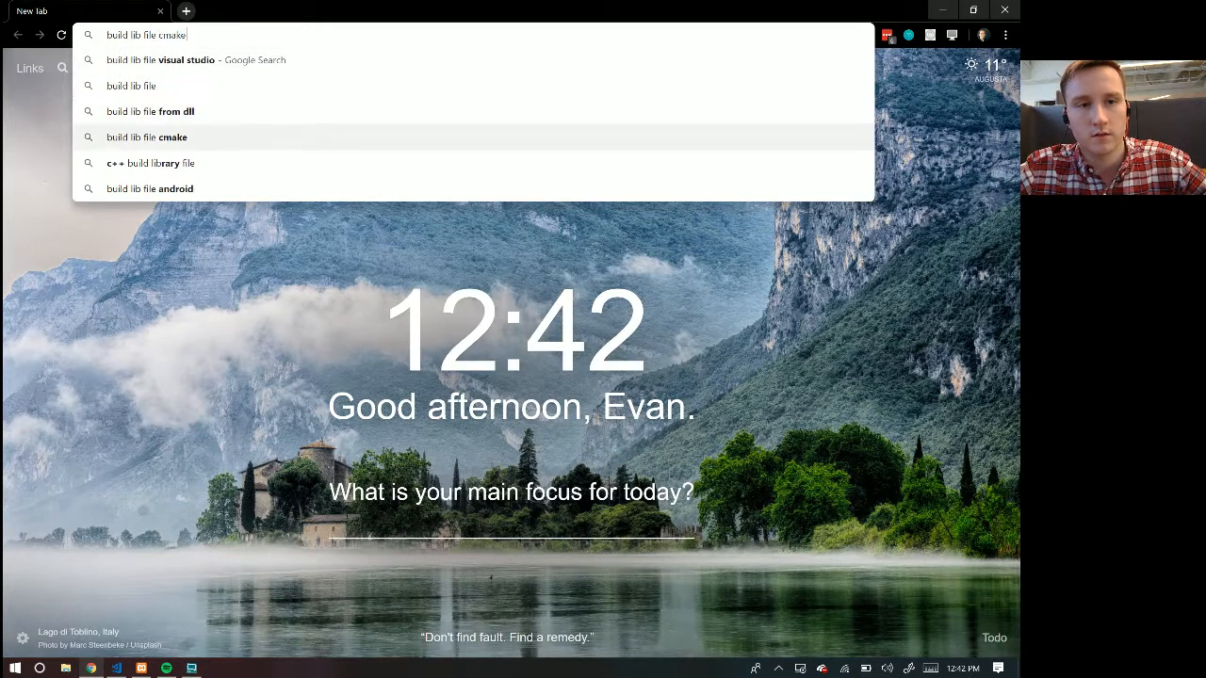
left_click(150, 111)
type("build dll fro")
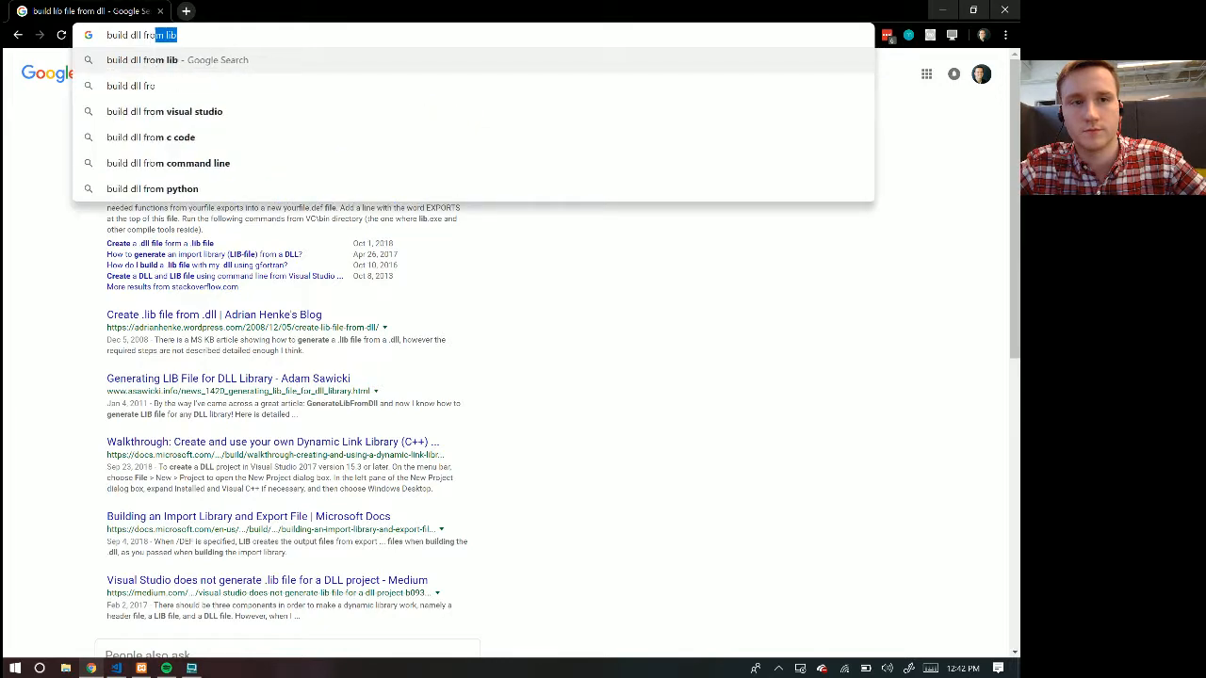
left_click(151, 137)
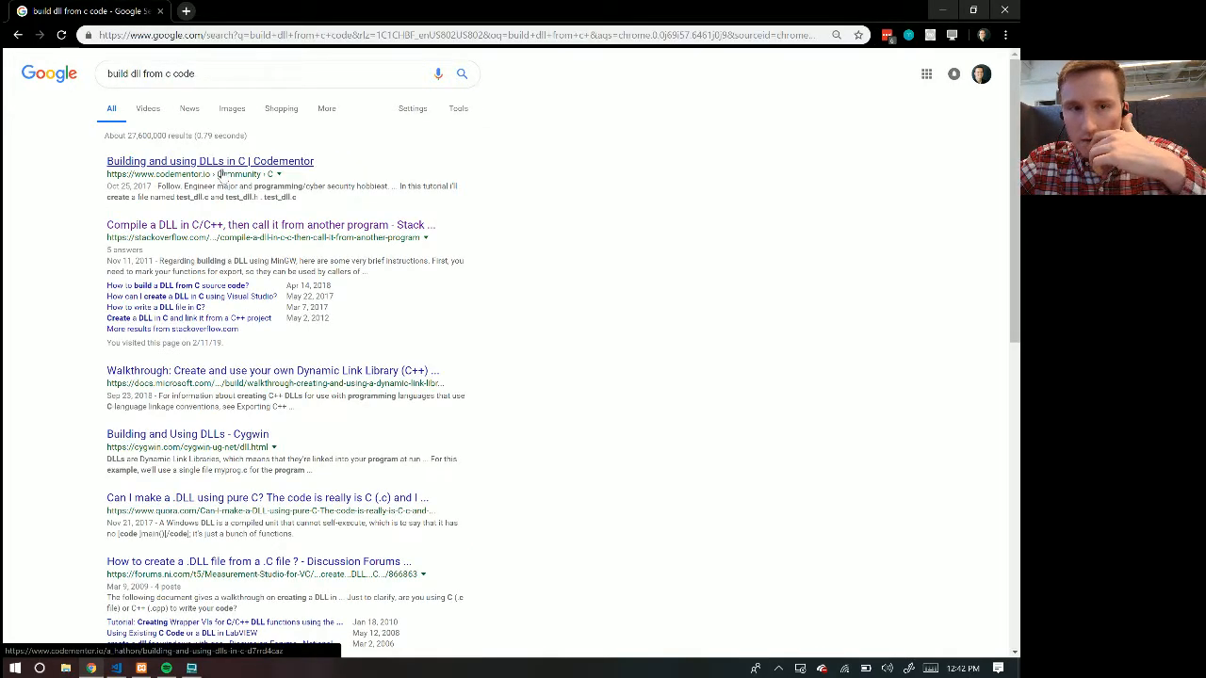
left_click(209, 161)
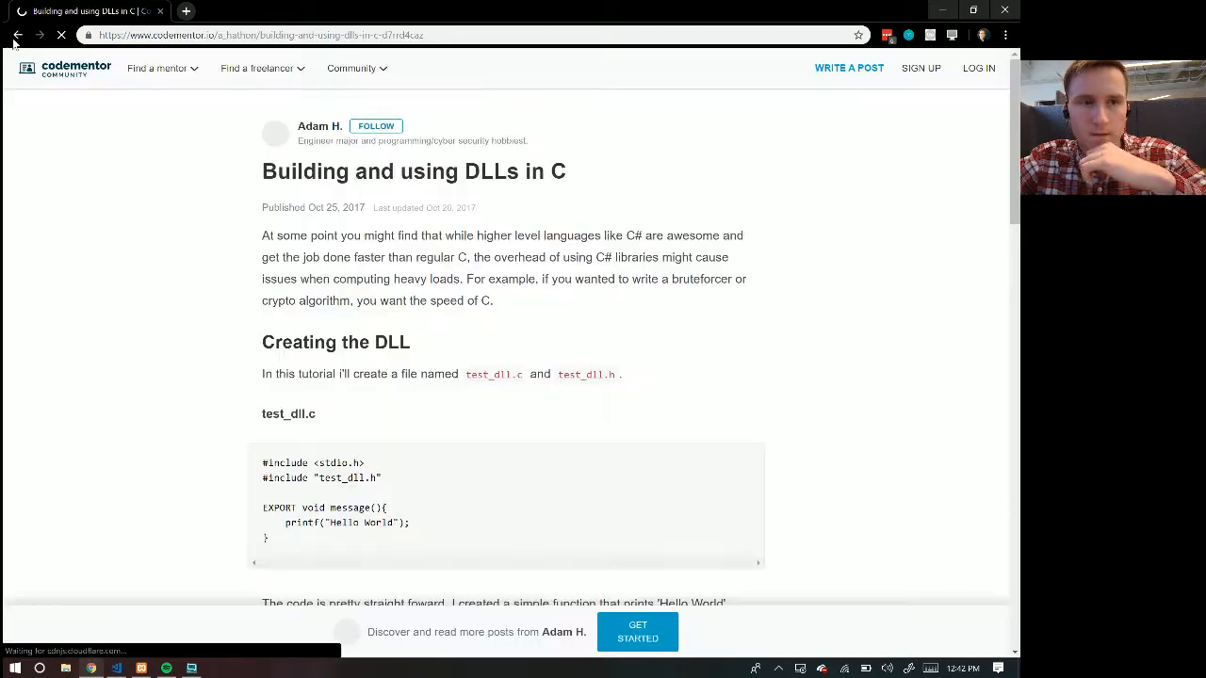
left_click(17, 34)
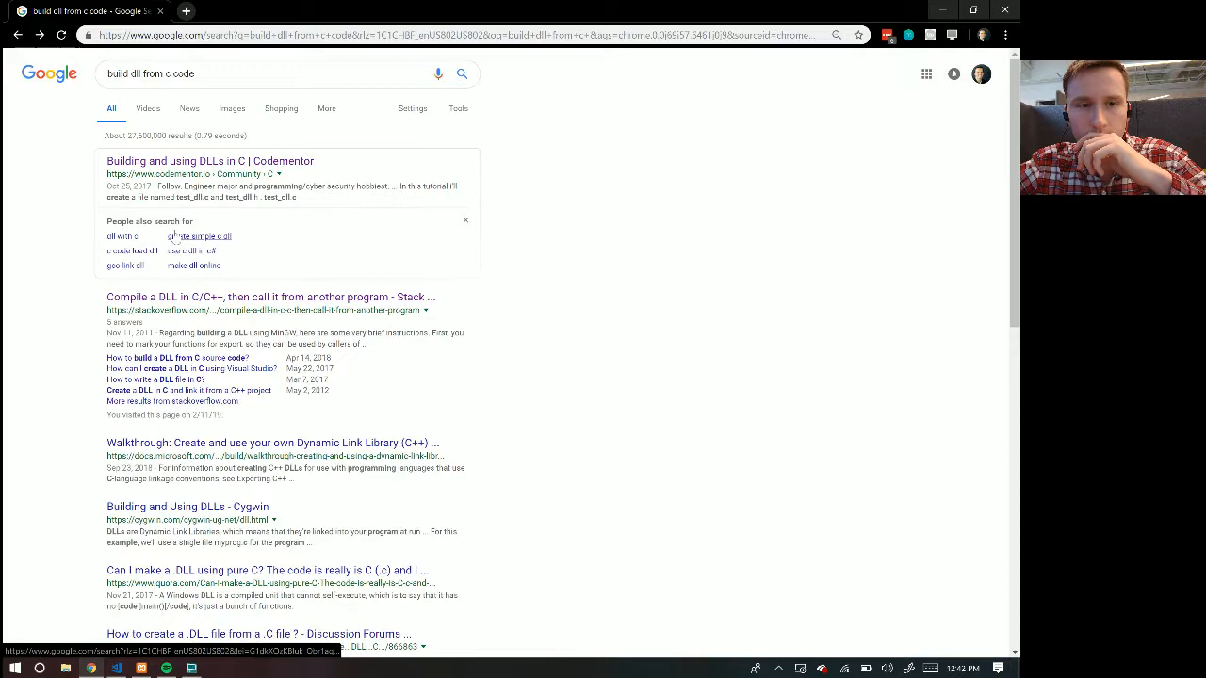
left_click(270, 296)
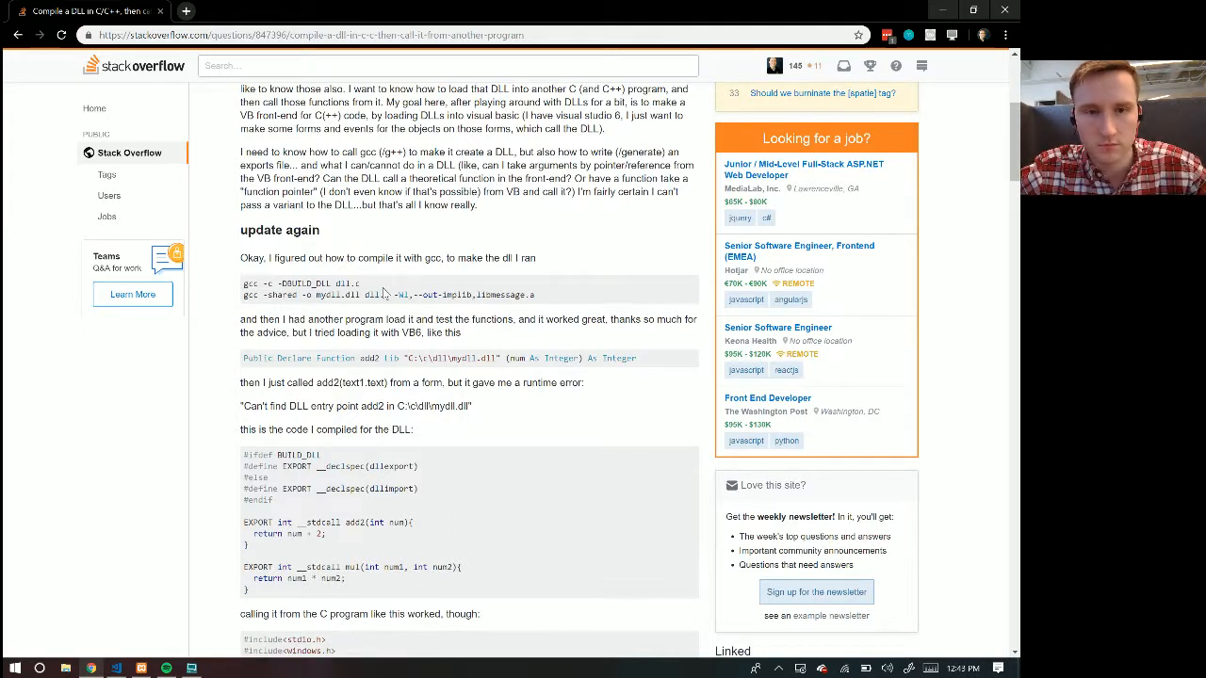
mouse_move(417, 315)
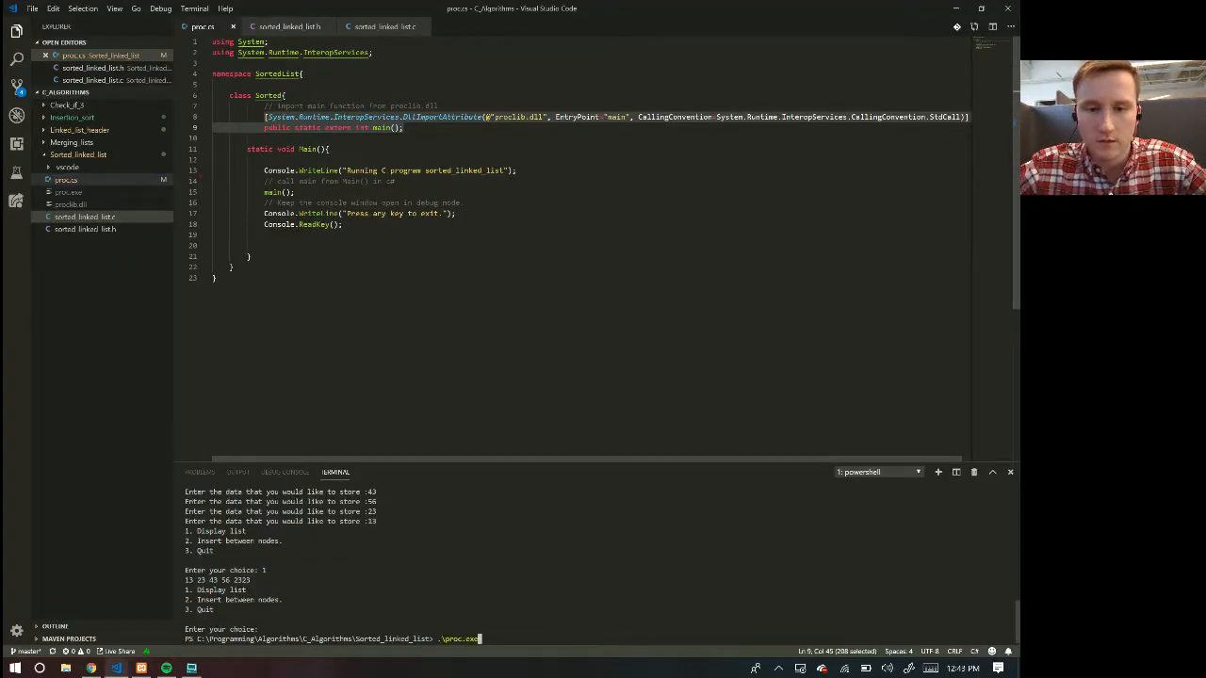
Step: Build proclib.dll from sorted_linked_list.c with gcc -shared, consulting the Stack Overflow answer
type("gcc .\\sorted_linked_list.c -o pro")
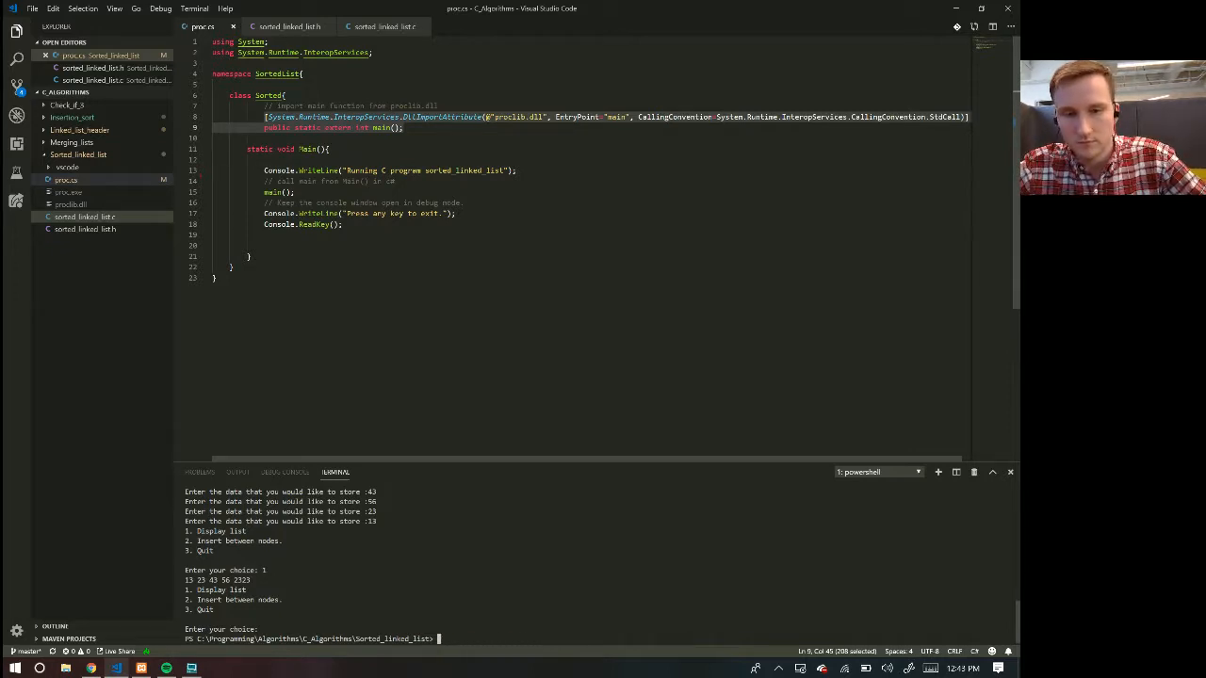
type("gcc -shared -o mydll.dll")
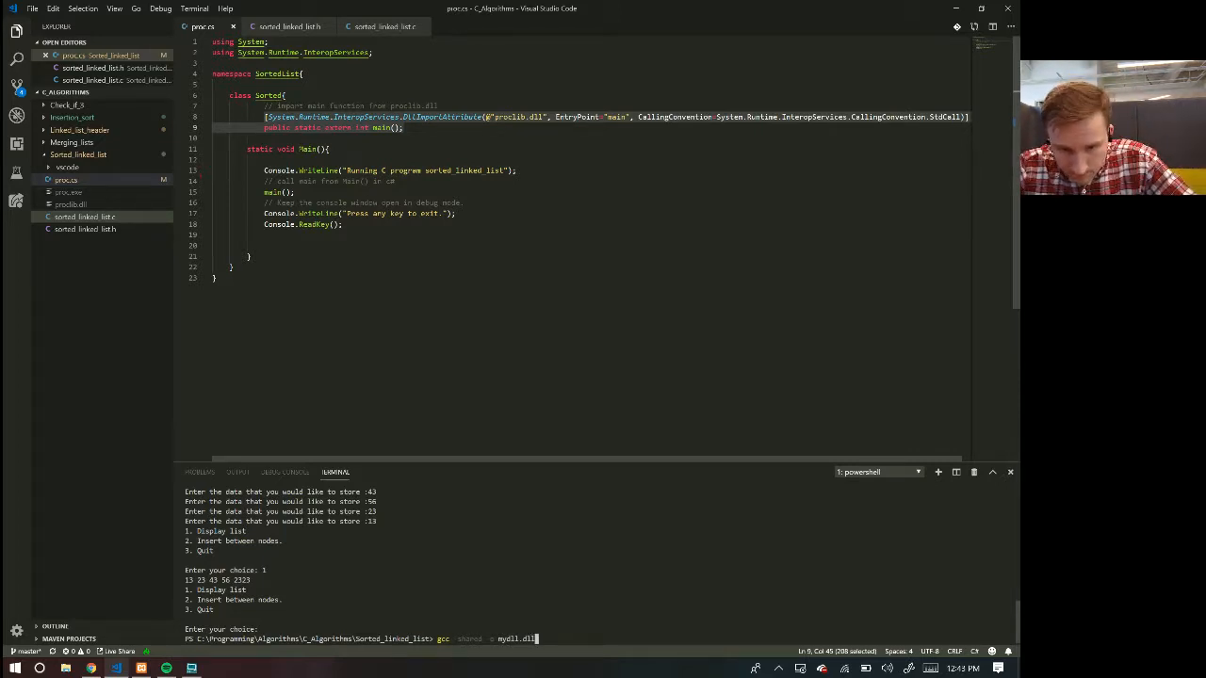
key("alt+tab")
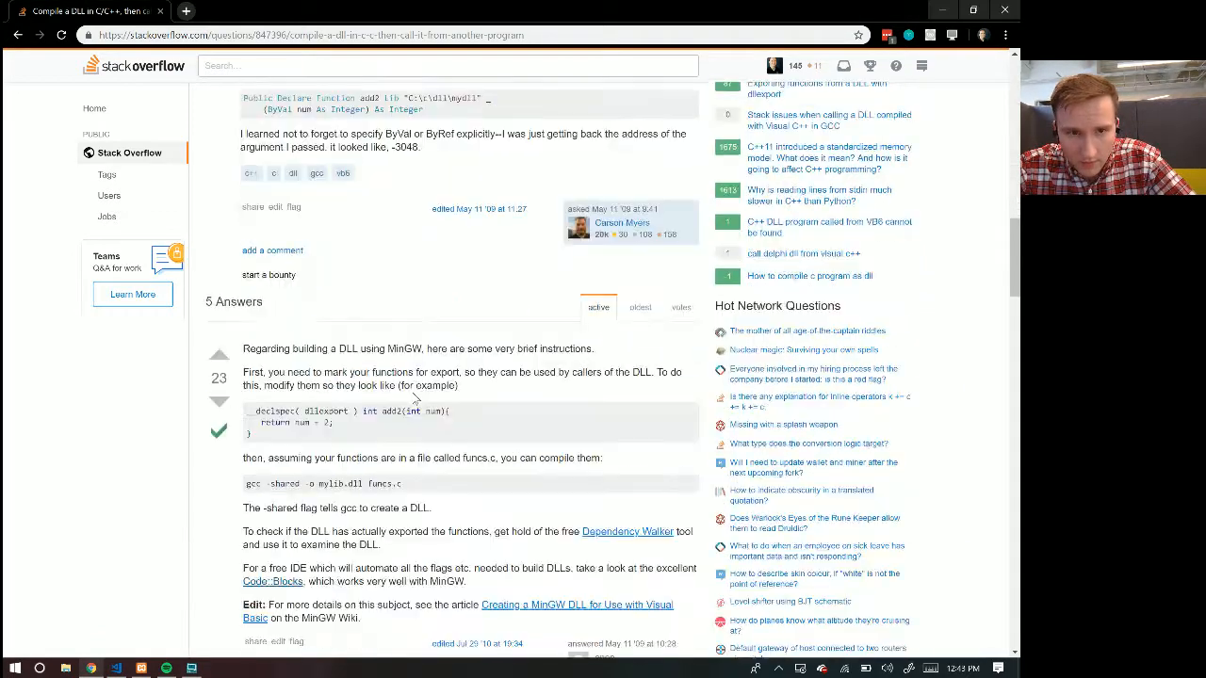
scroll("down", 3)
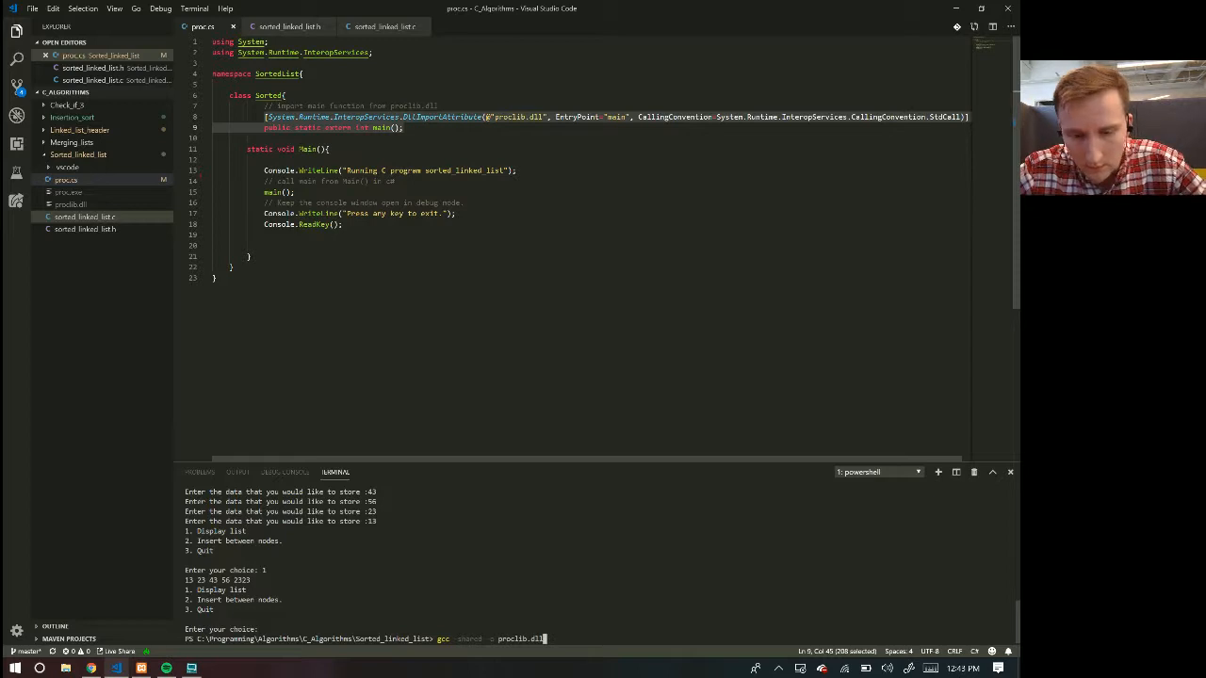
type("so")
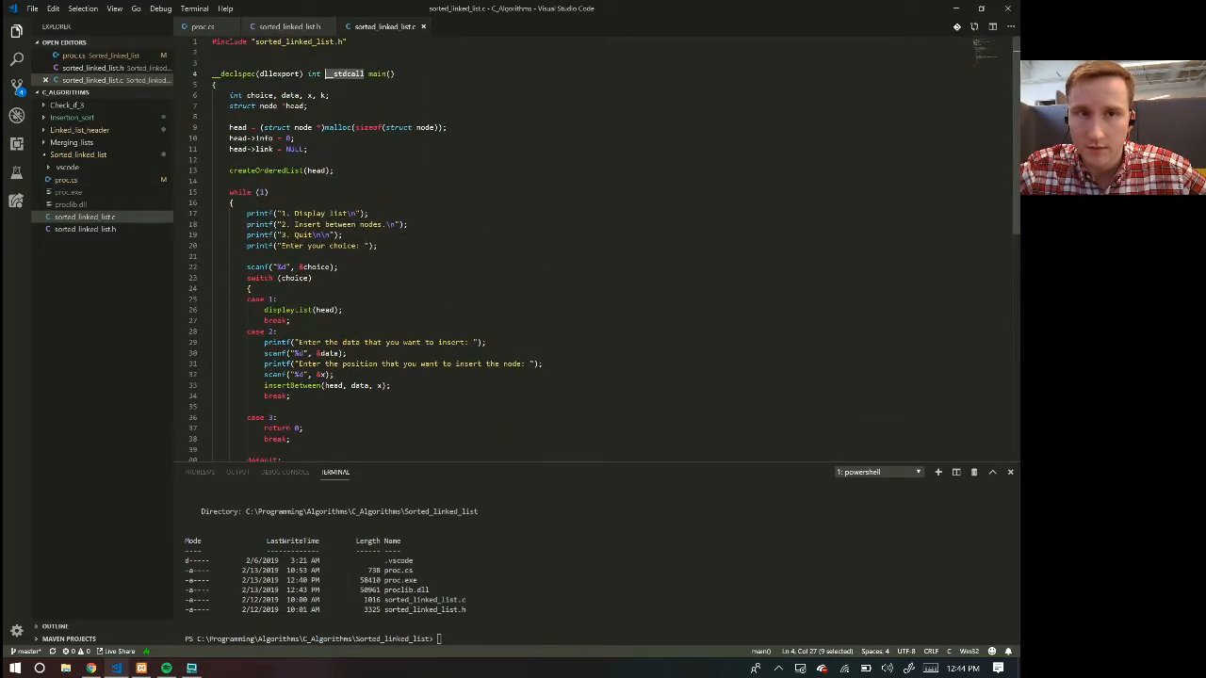
Step: Compile proc.cs with csc and run the new proc.exe up to its node-count prompt
left_click(202, 25)
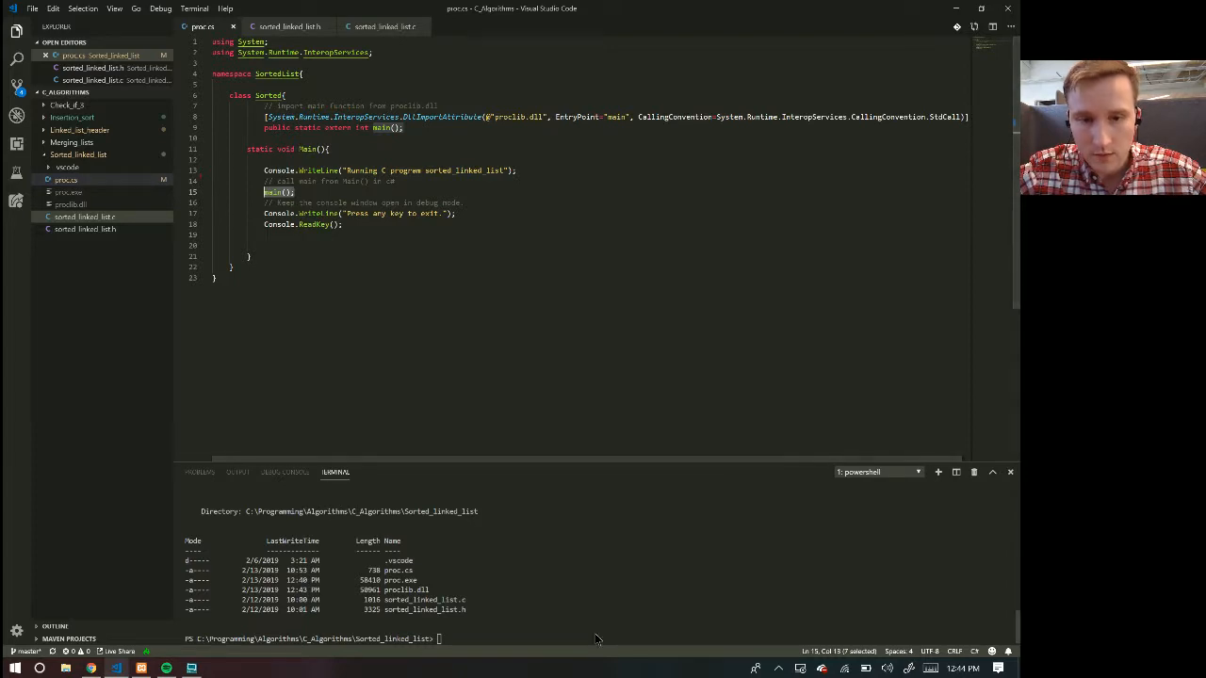
type("csc")
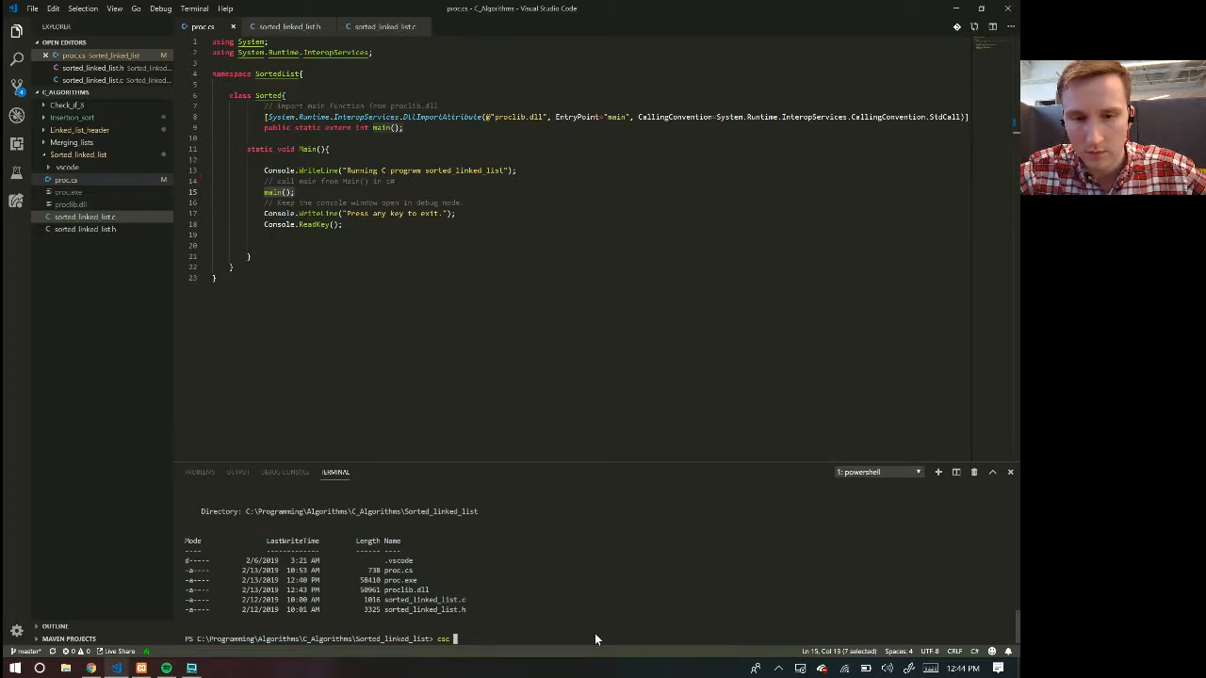
type("proc.")
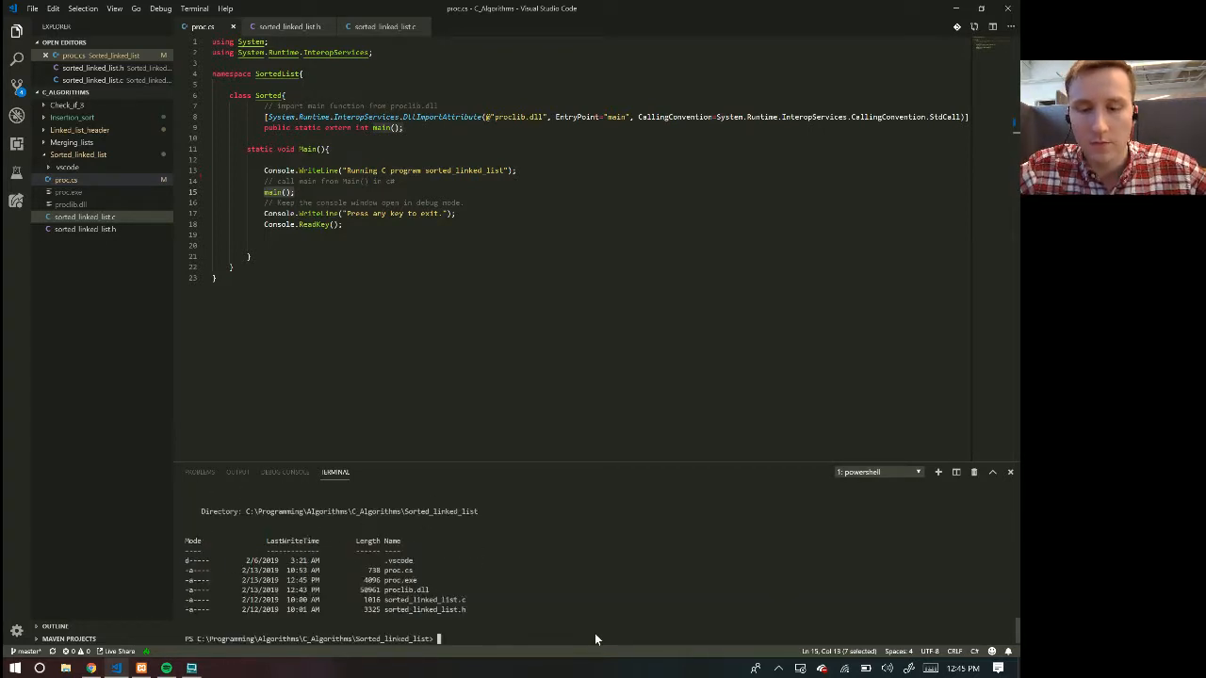
type(".\\proc.cs")
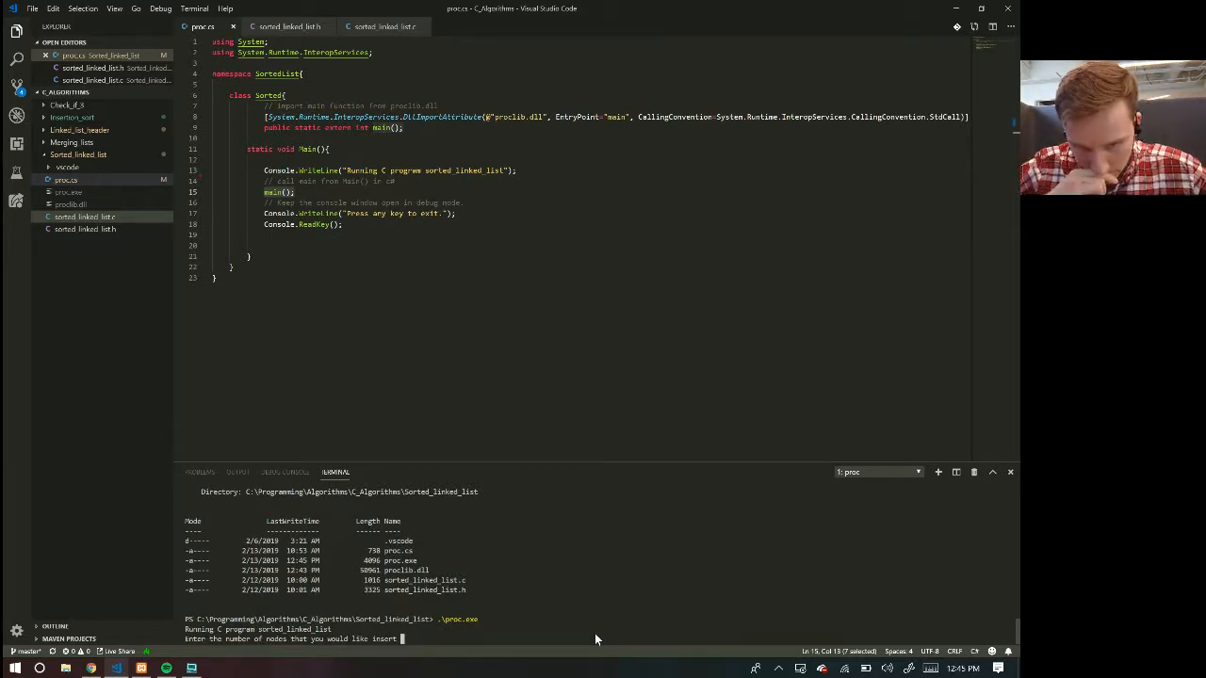
Step: Enter 5 nodes with values 232, 2, 353, 353, 3535, then choose menu option 1
type("5")
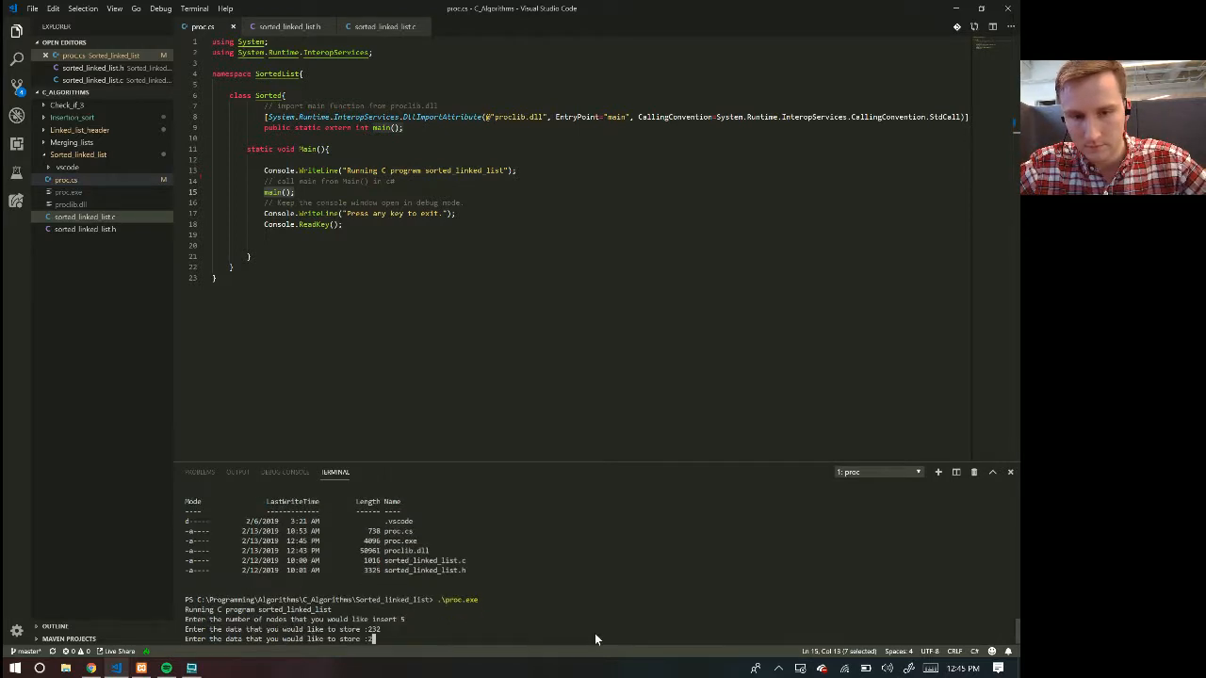
type("353")
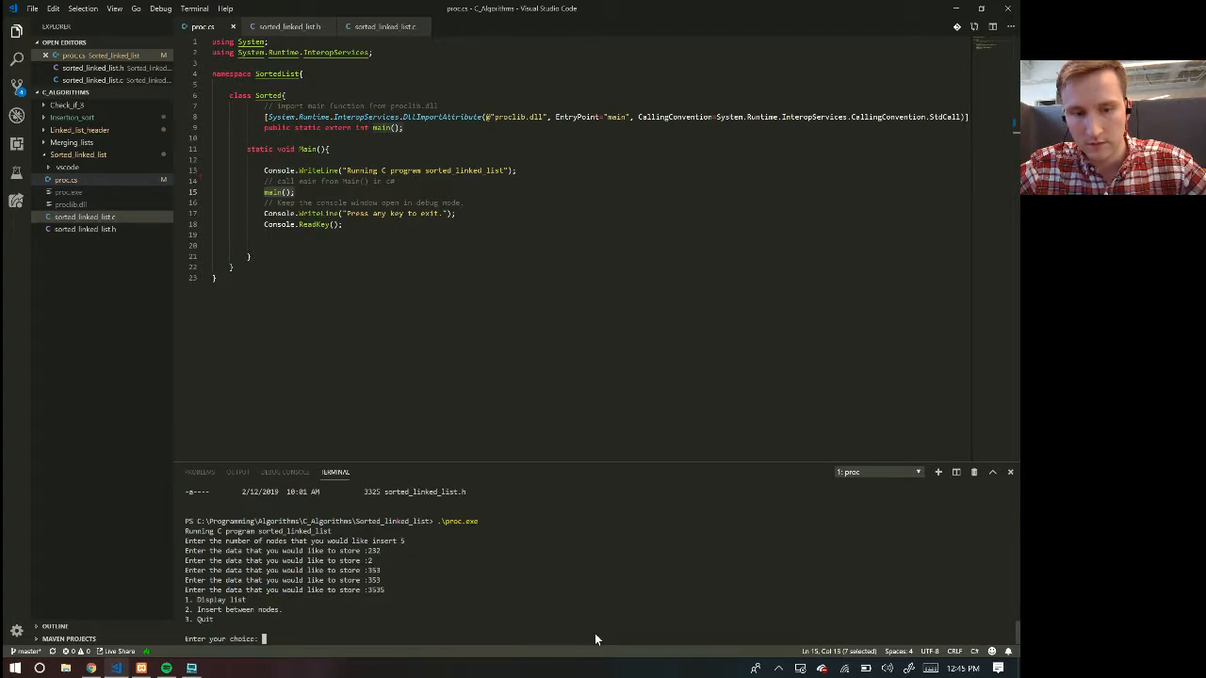
type("1")
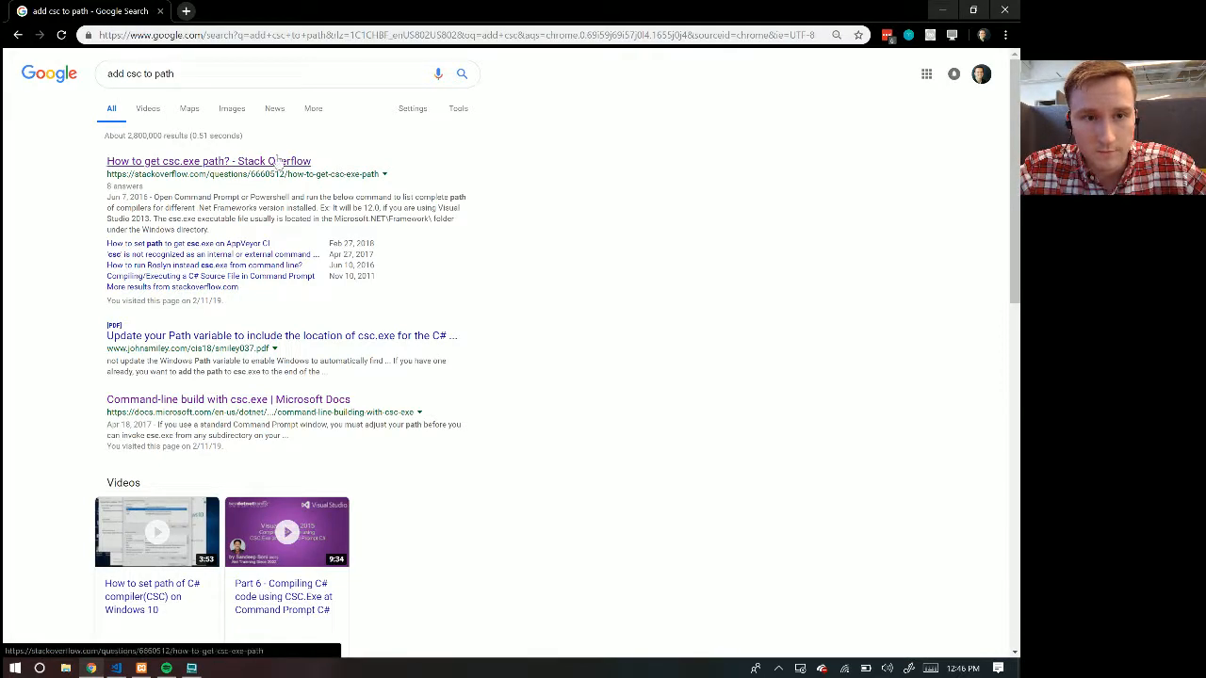
Step: Open the 'How to get csc.exe path?' Stack Overflow question and scroll its answers
left_click(207, 160)
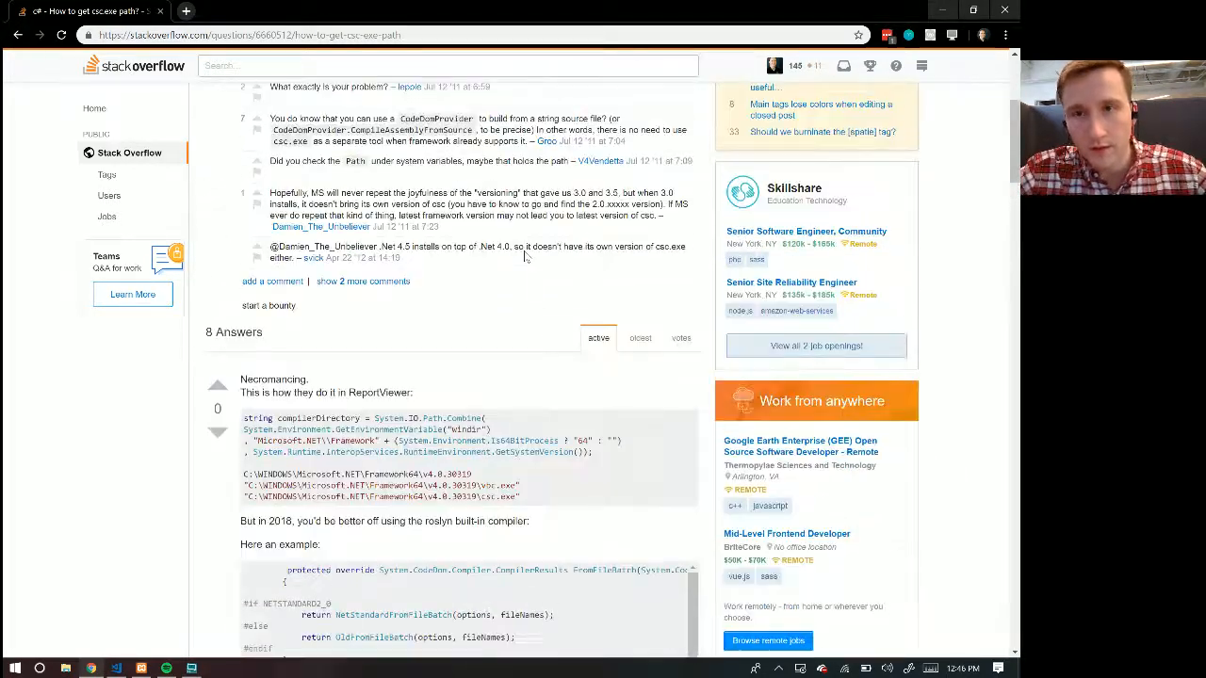
scroll("down", 3)
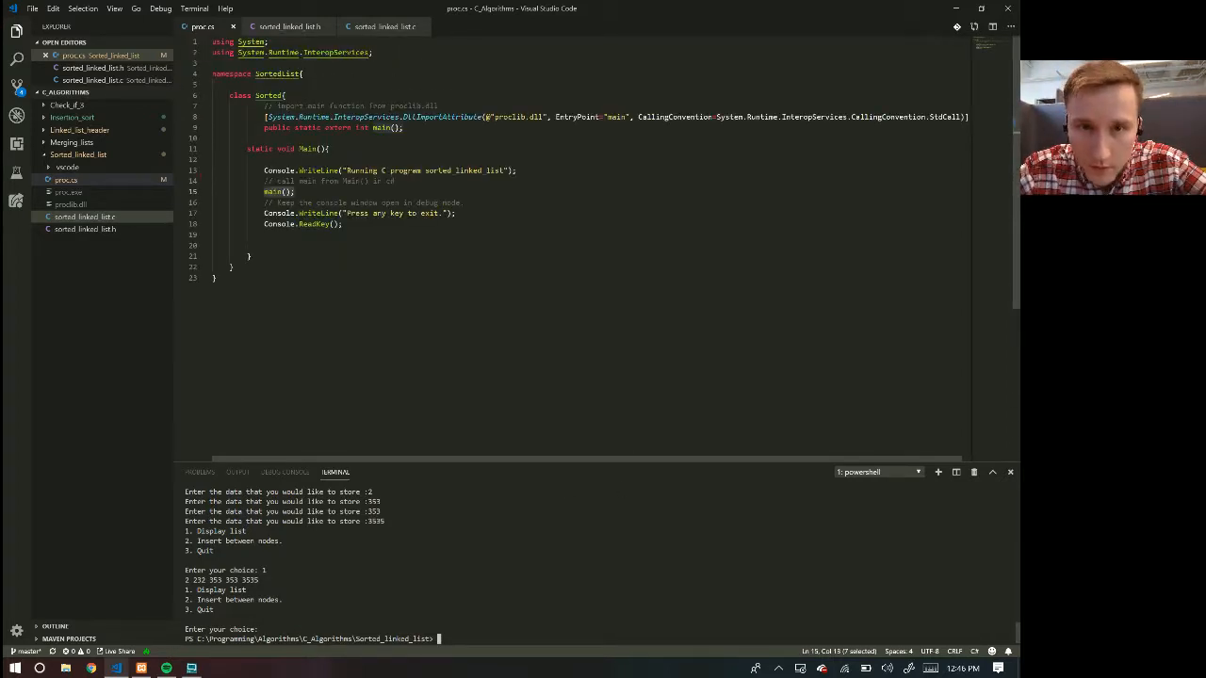
left_click(506, 117)
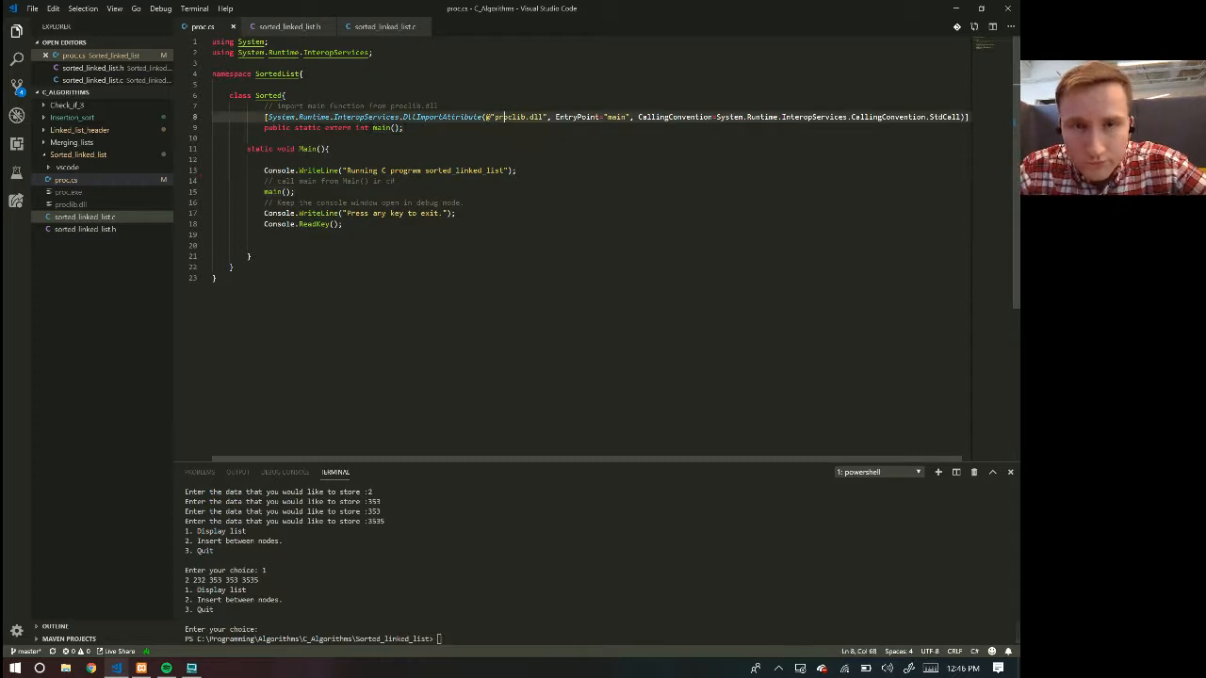